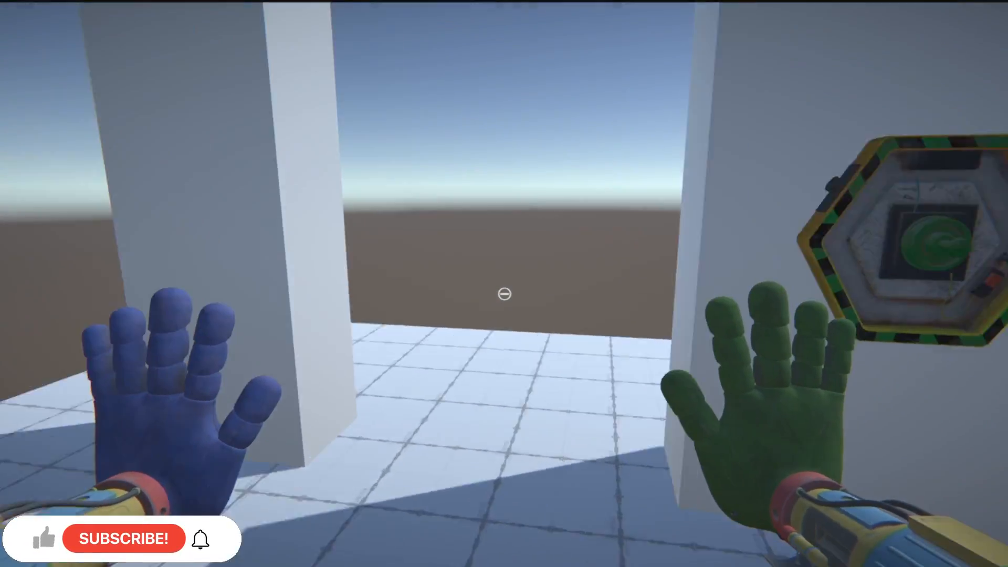
# Step: Download Puzzle Assets (Chapter 3) as the original fbx and check the downloads list
pyautogui.click(122, 538)
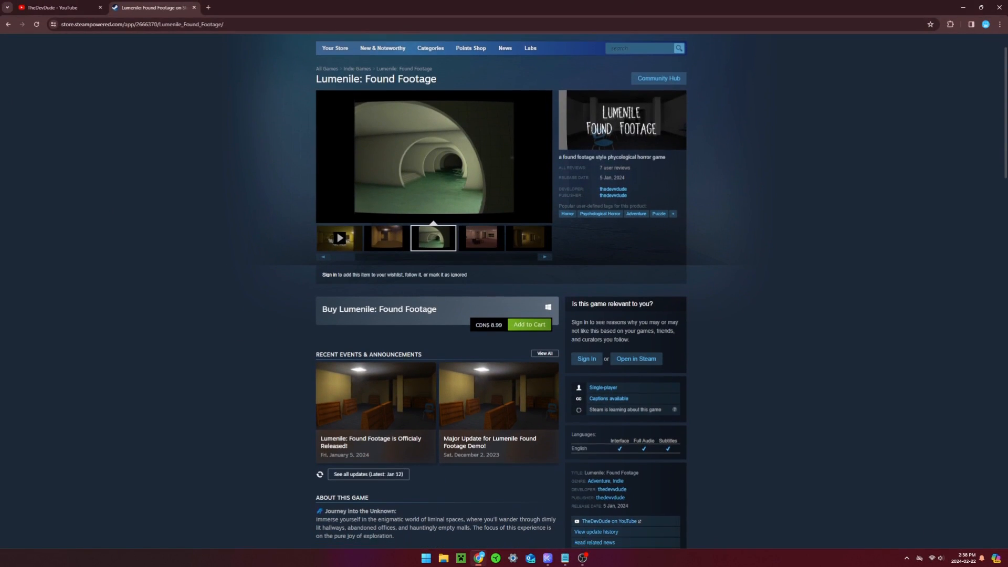
pyautogui.scroll(-3)
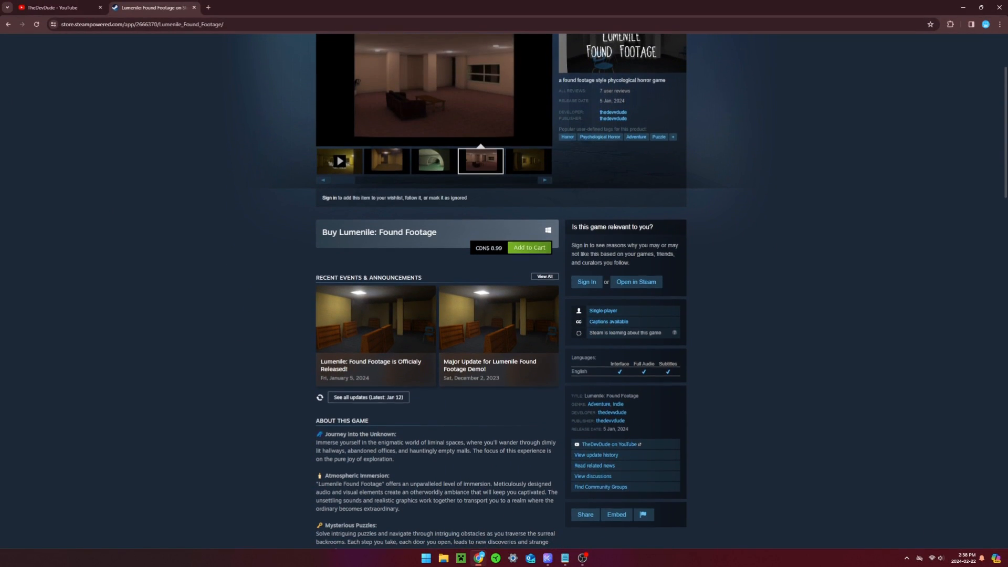
pyautogui.scroll(-3)
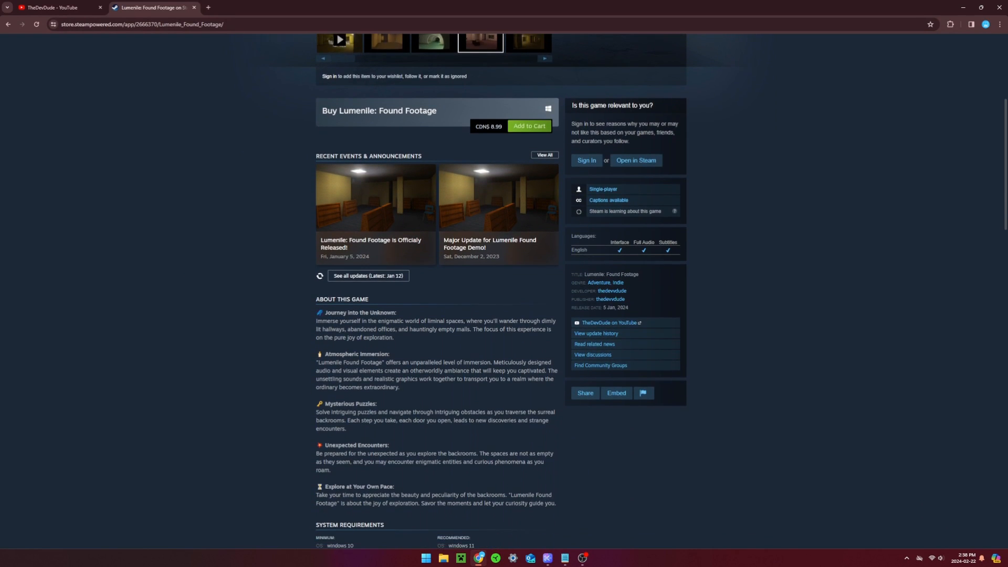
pyautogui.scroll(-3)
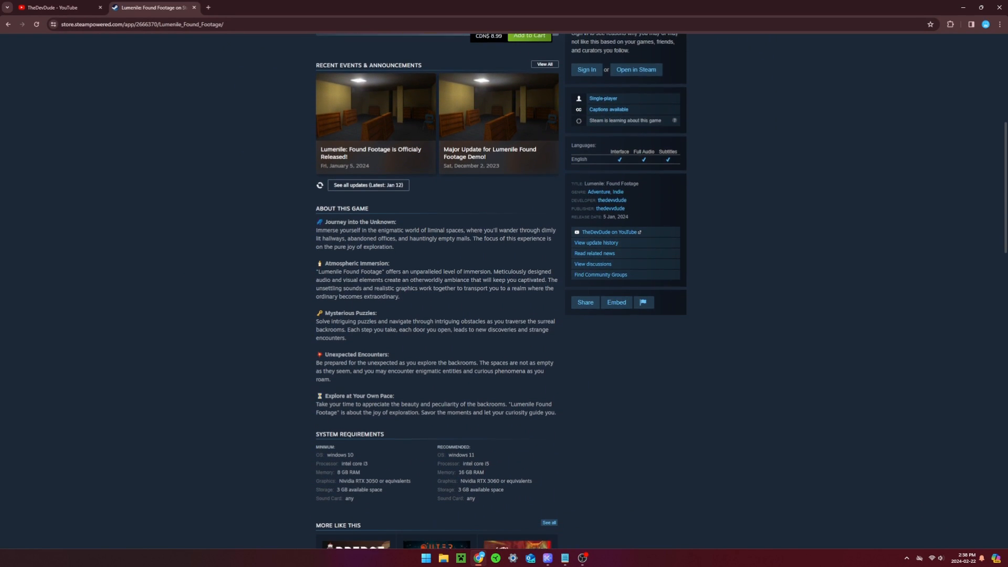
pyautogui.scroll(-3)
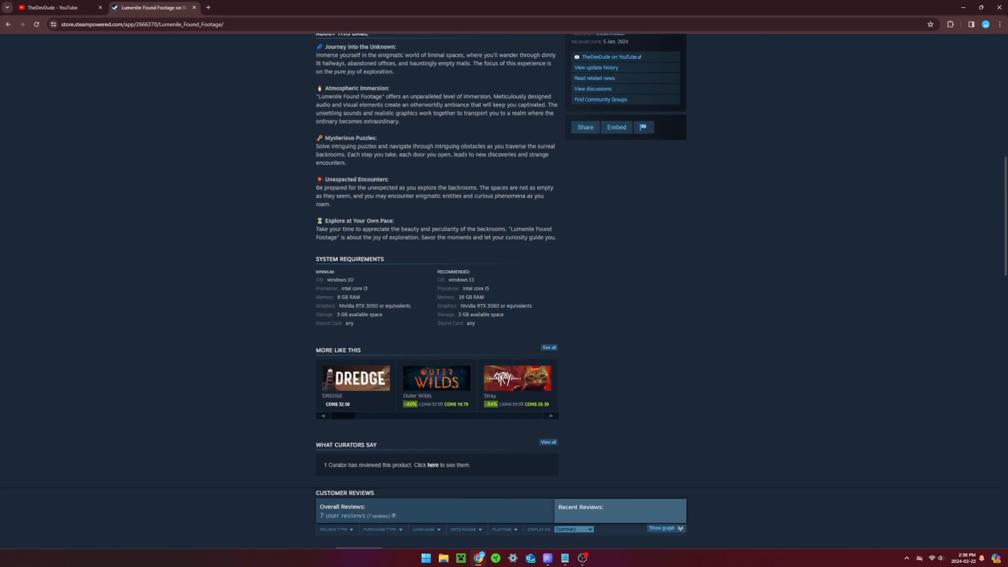
pyautogui.scroll(-3)
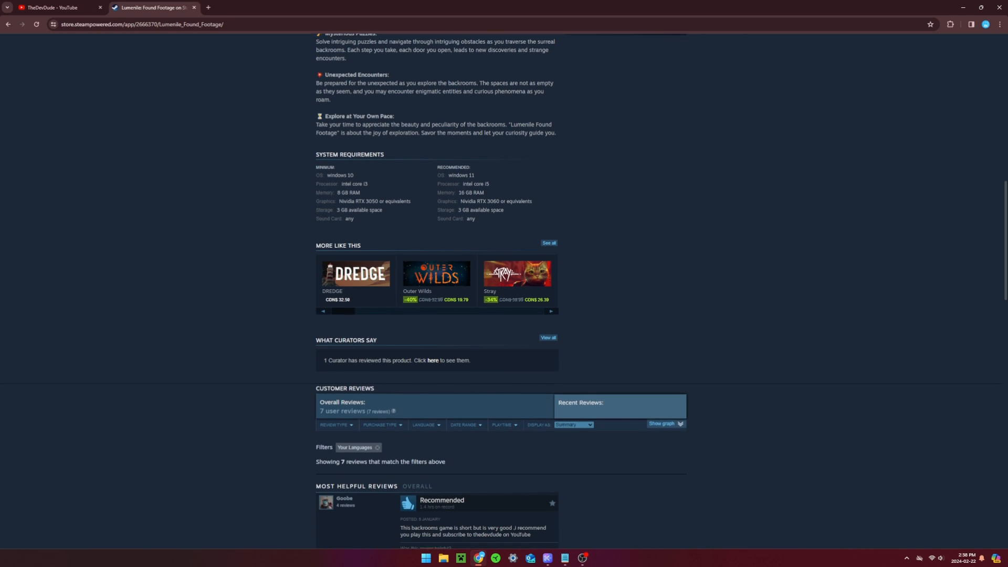
pyautogui.scroll(-3)
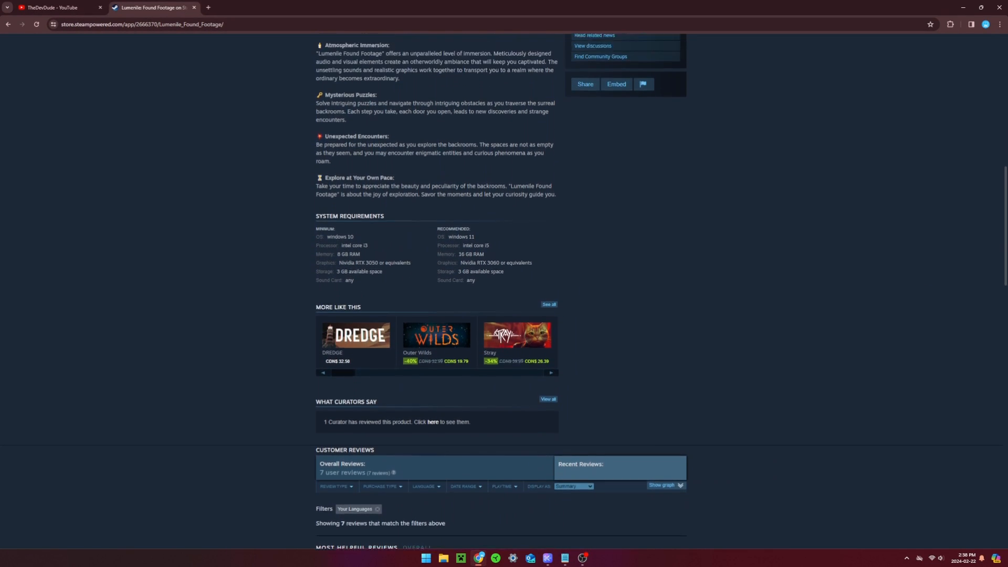
pyautogui.scroll(3)
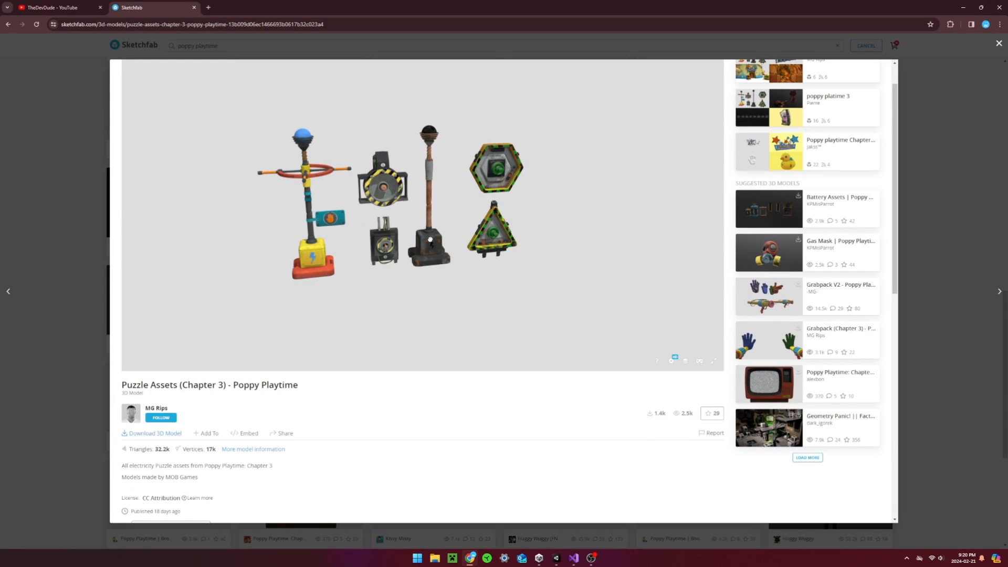
pyautogui.click(153, 433)
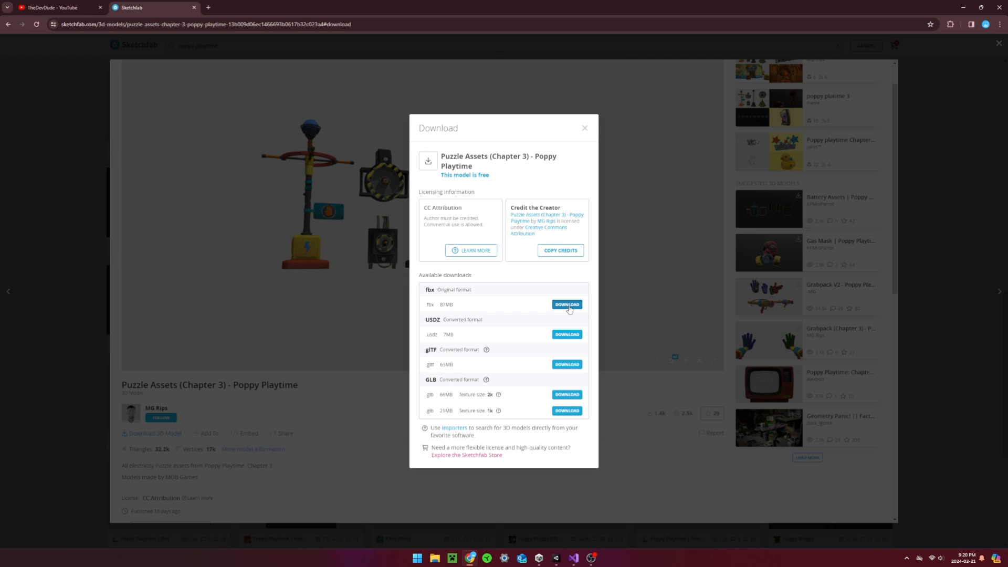
pyautogui.click(567, 305)
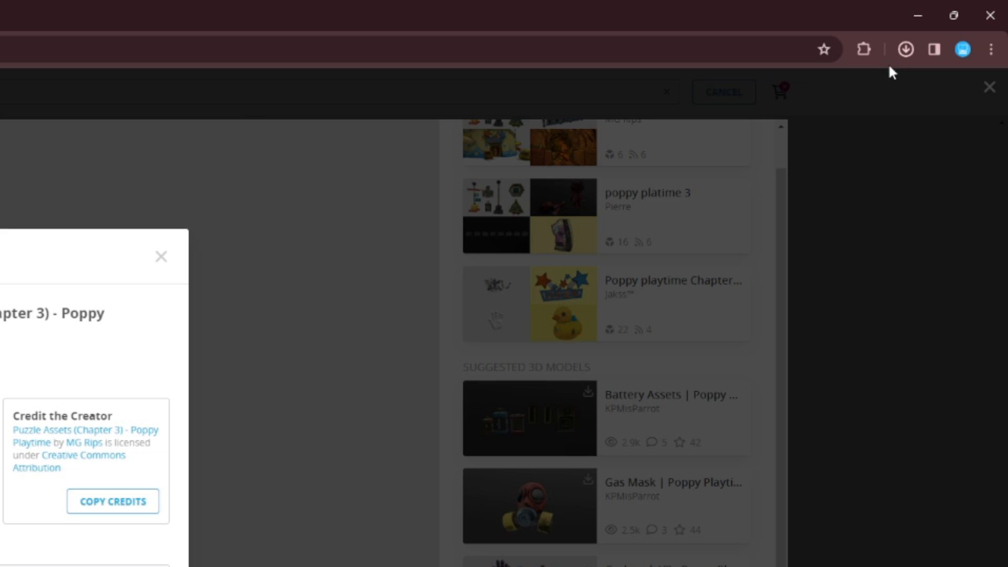
pyautogui.click(905, 49)
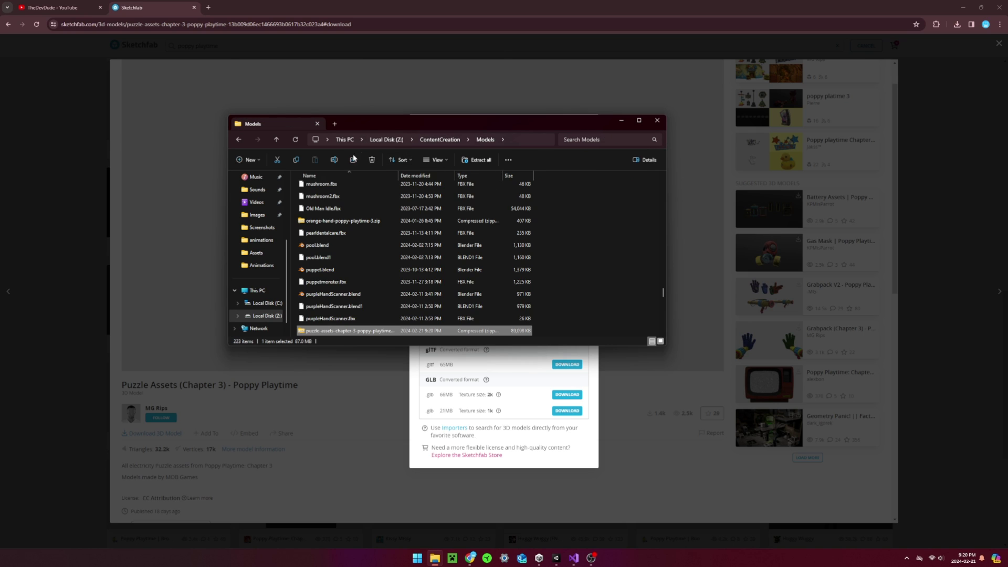
# Step: Extract the puzzle assets zip into its default destination folder
pyautogui.rightClick(318, 293)
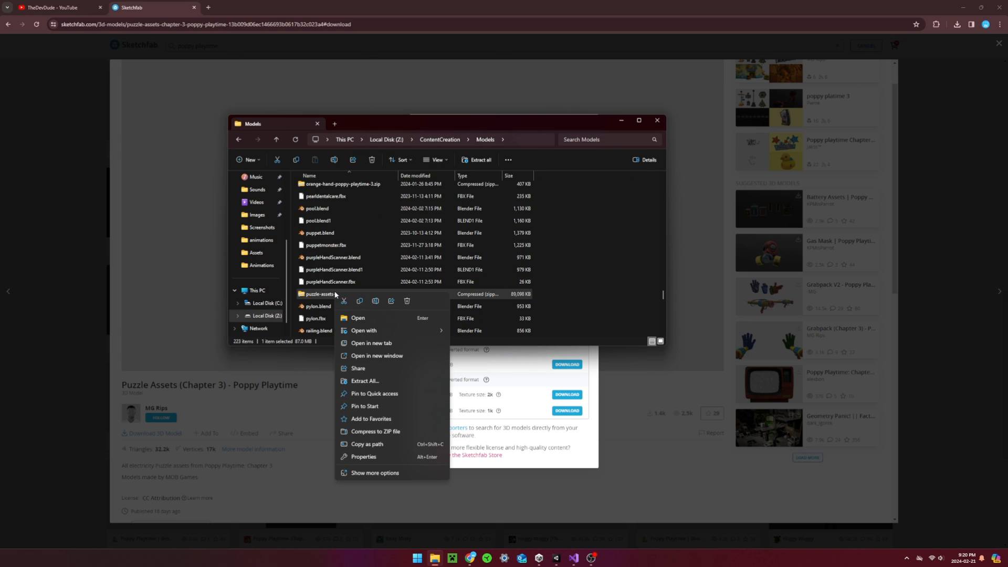
pyautogui.moveTo(387, 386)
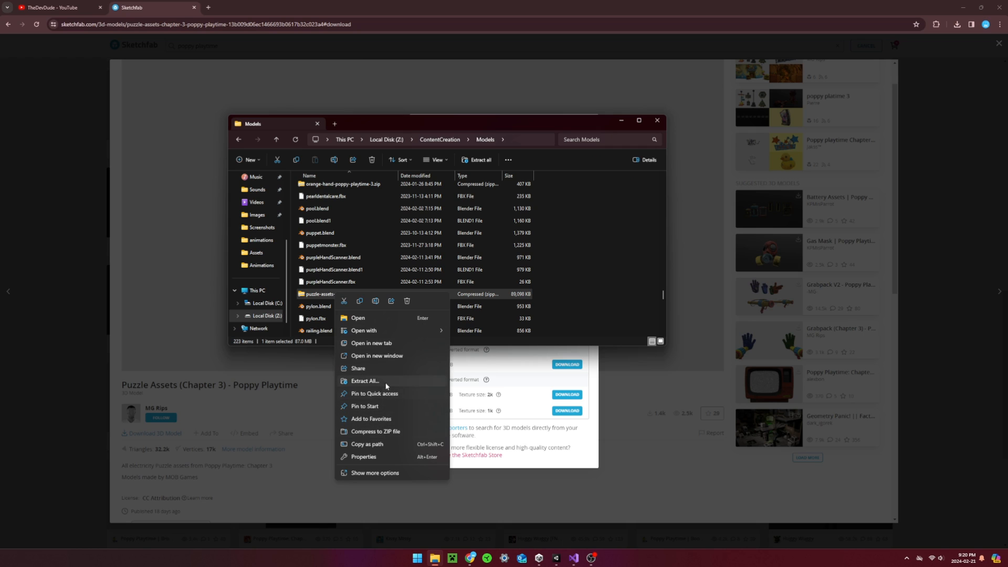
pyautogui.click(364, 380)
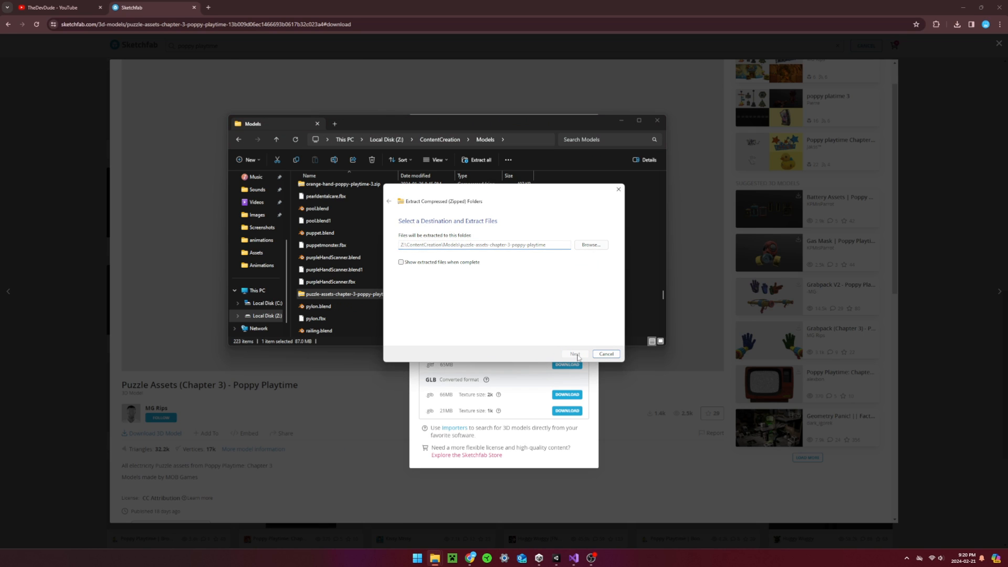
pyautogui.click(574, 354)
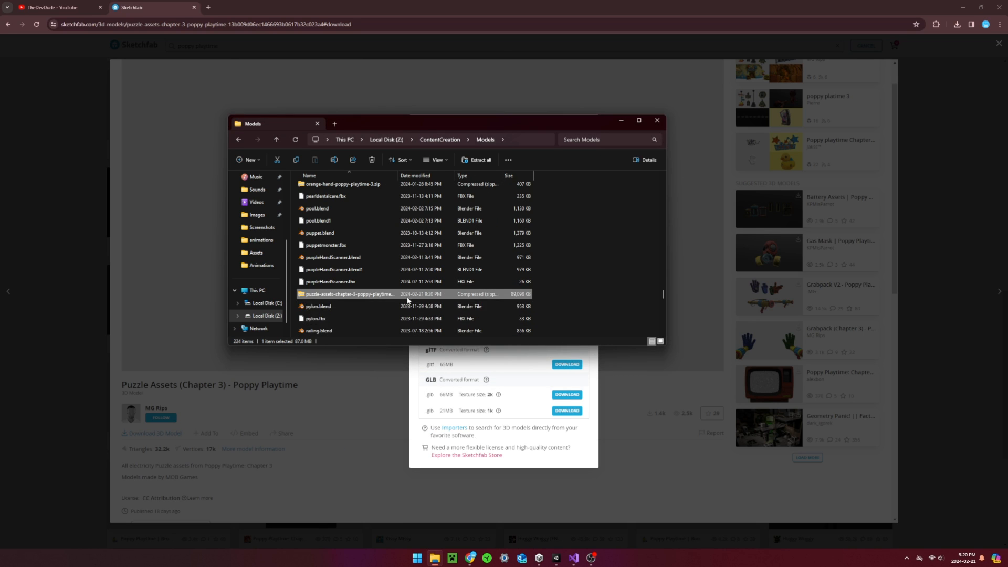
pyautogui.moveTo(377, 299)
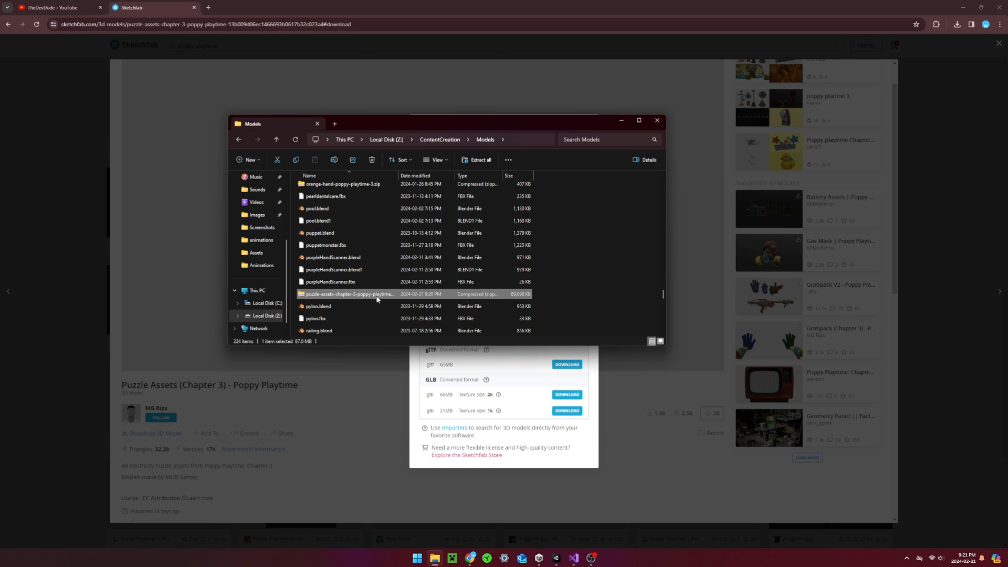
# Step: Open the extracted folder and select ElecAssets.fbx
pyautogui.scroll(-3)
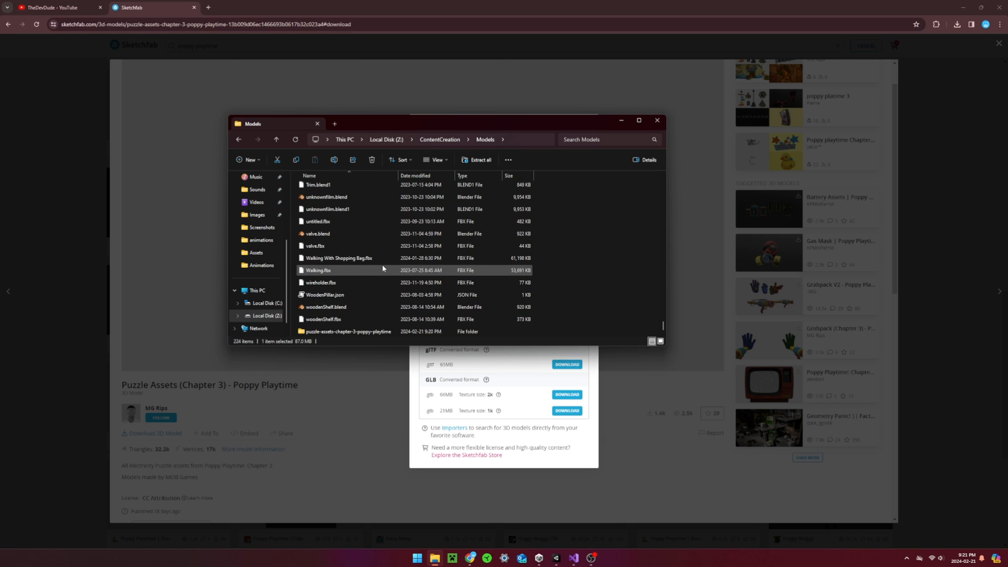
pyautogui.click(346, 331)
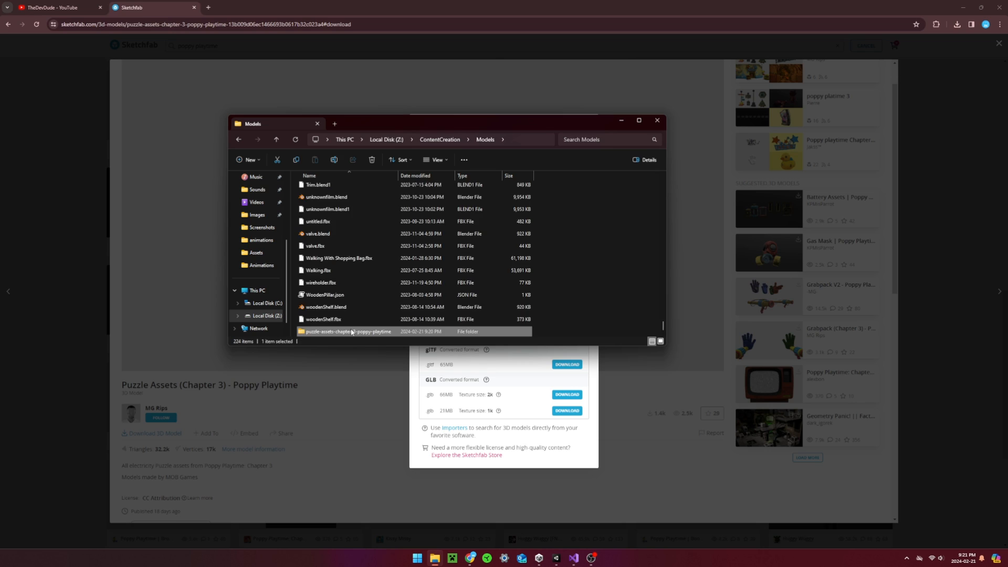
pyautogui.doubleClick(346, 331)
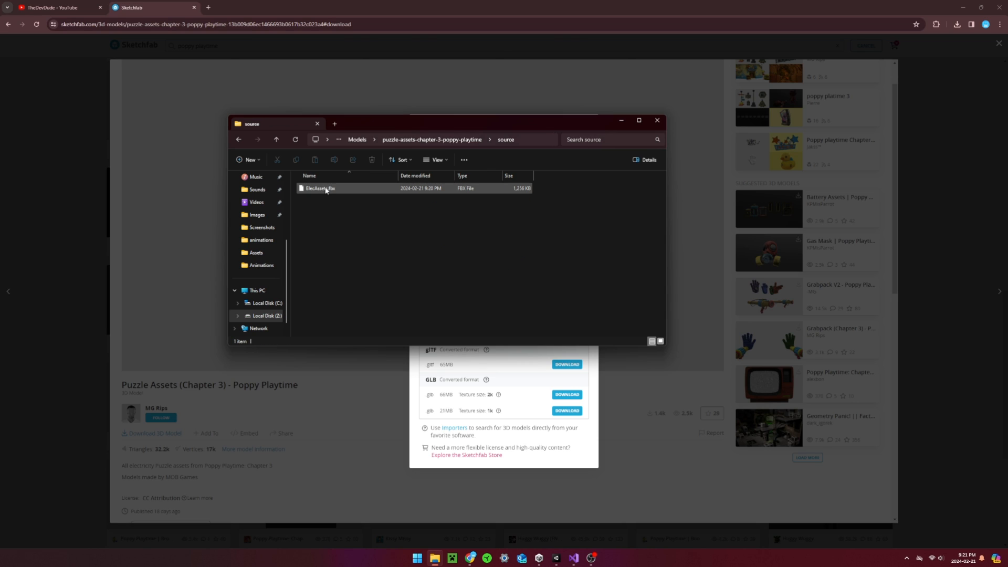
pyautogui.click(319, 188)
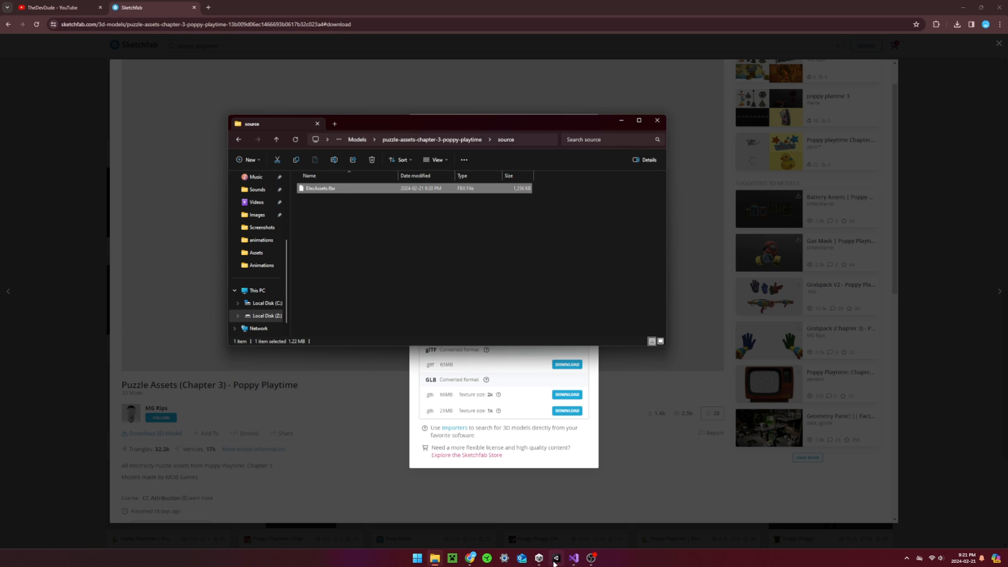
# Step: Import ElecAssets.fbx and its 22 textures into Assets, applying Fix Now for normal maps
pyautogui.click(556, 558)
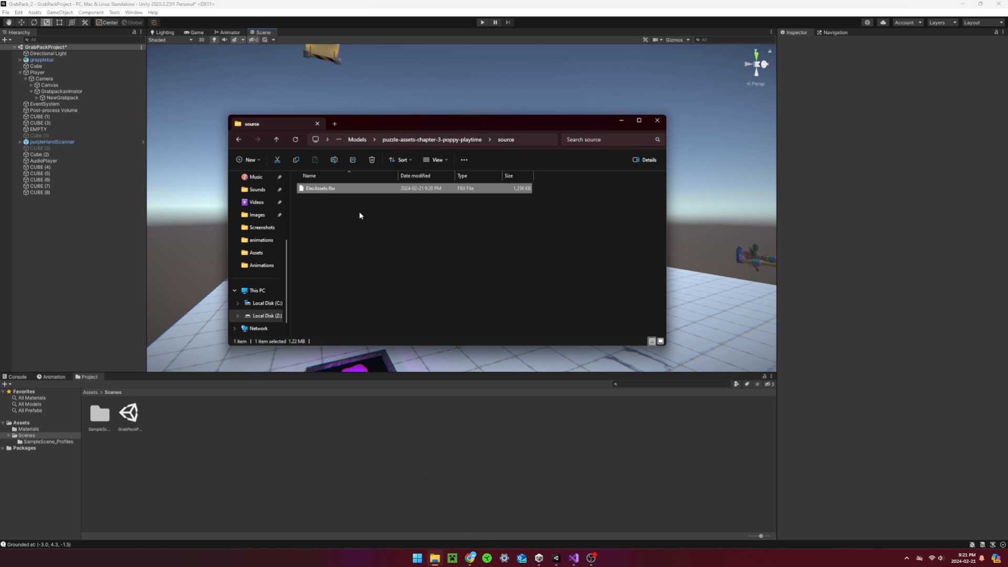
pyautogui.moveTo(66, 426)
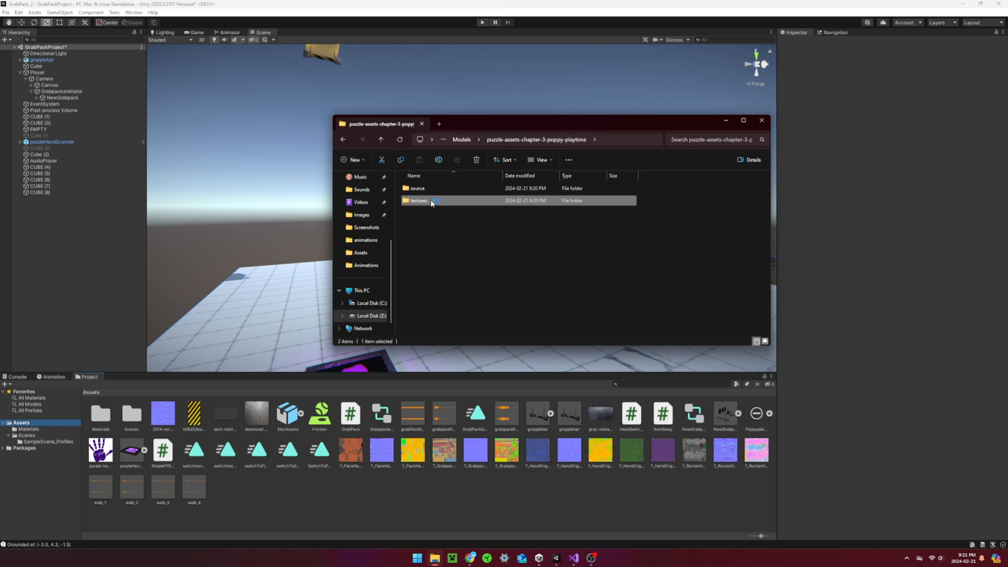
pyautogui.doubleClick(417, 201)
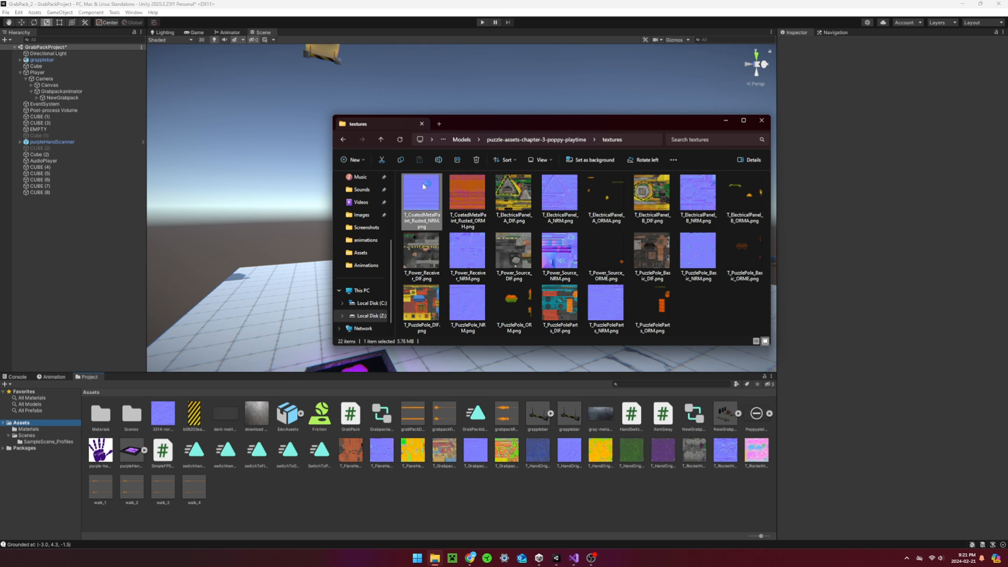
pyautogui.moveTo(652, 300)
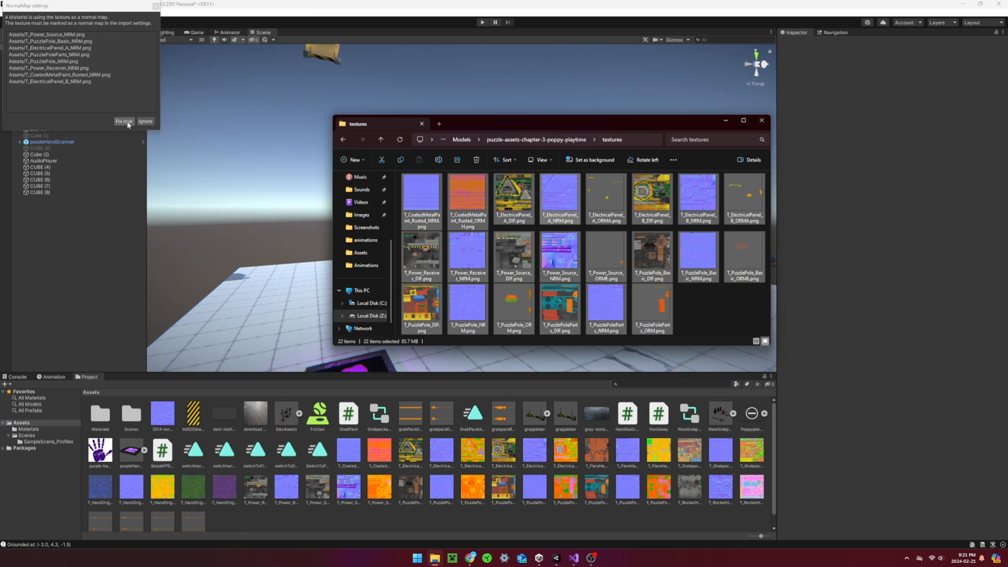
pyautogui.click(125, 122)
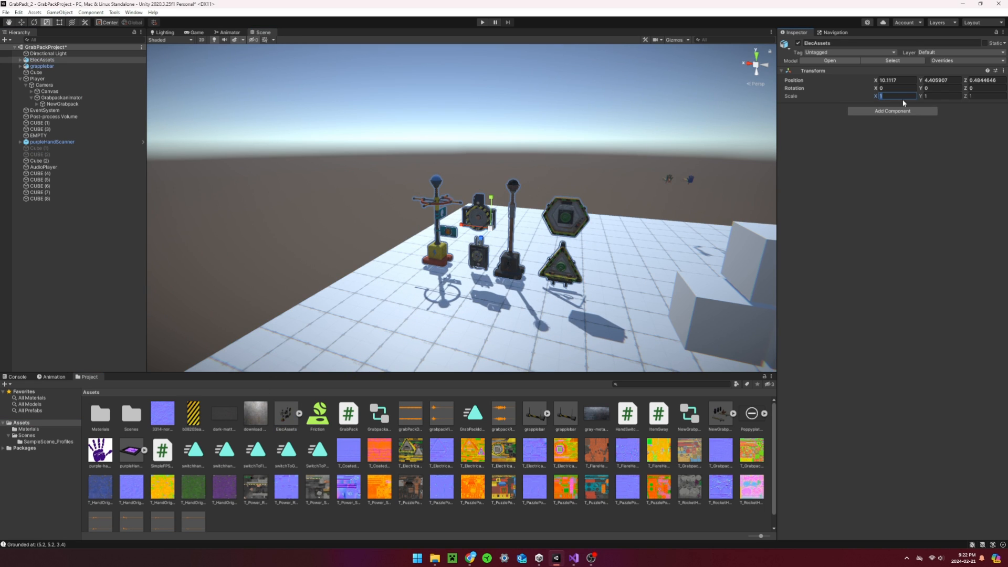
# Step: Unpack ElecAssets, delete unused props, and place ElectricalPanel_A and _B on the wall
pyautogui.write('1.2')
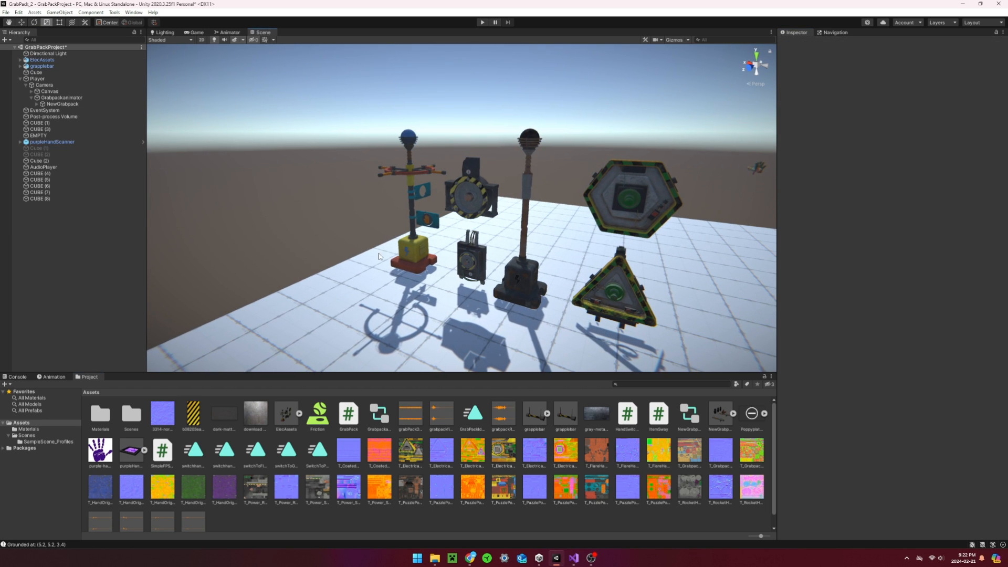
pyautogui.click(34, 60)
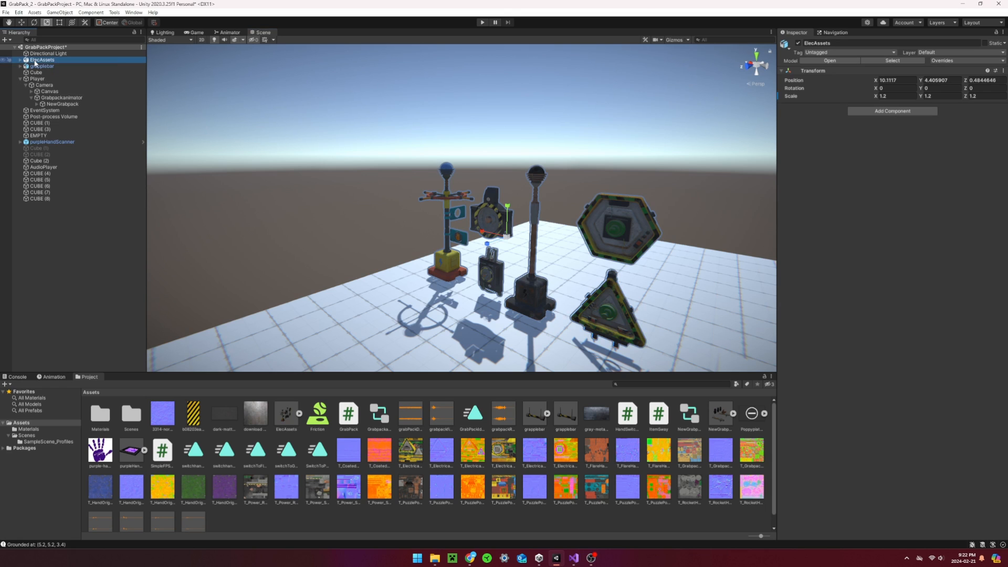
pyautogui.rightClick(37, 60)
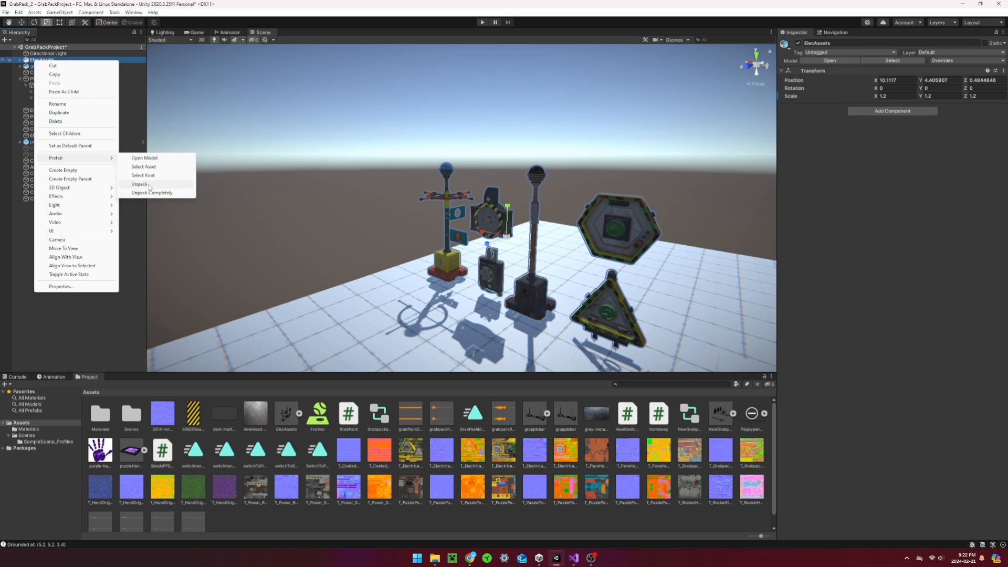
pyautogui.click(140, 183)
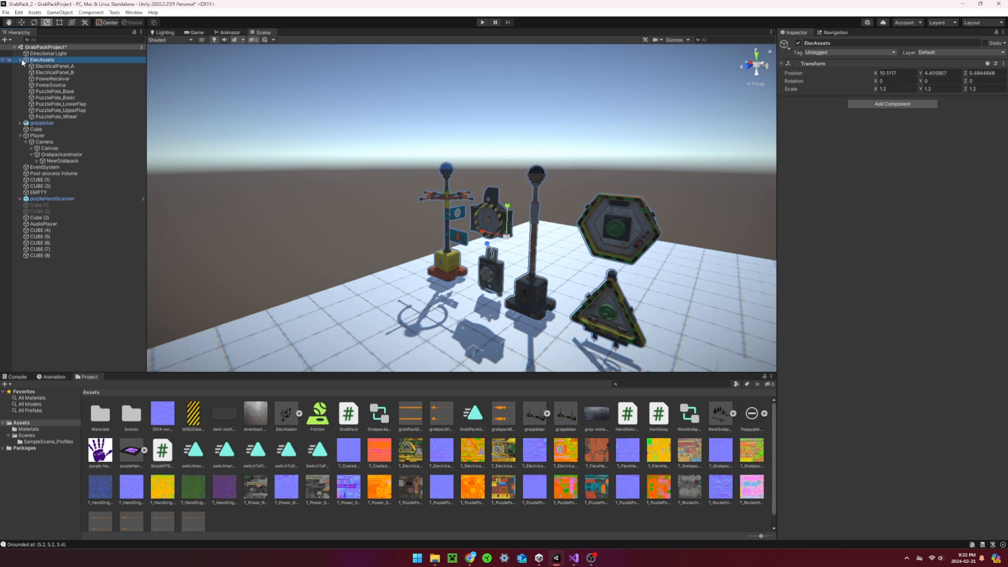
pyautogui.click(51, 91)
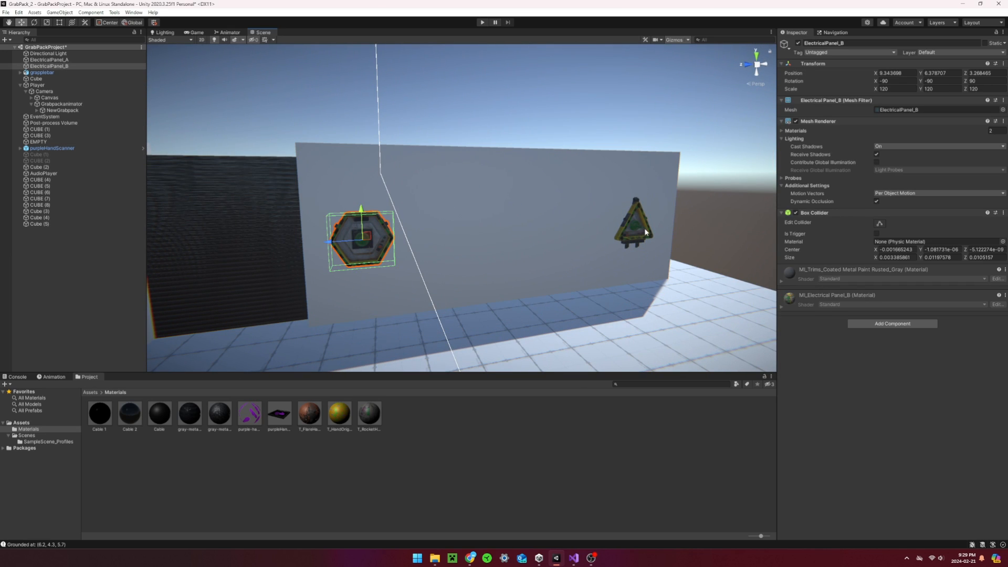
# Step: Choose Add Layer… from the Inspector's Layer dropdown to show Tags & Layers
pyautogui.click(38, 218)
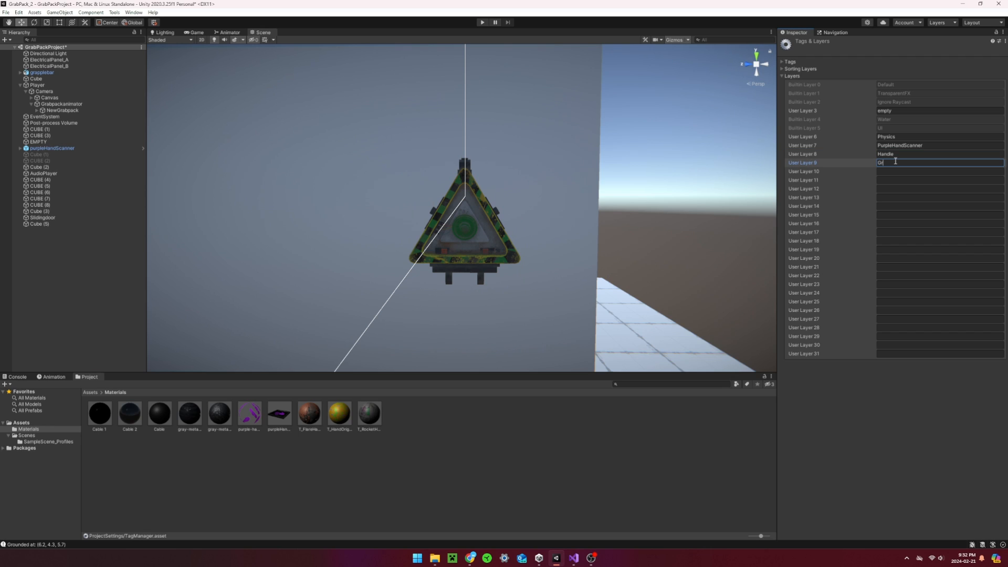
# Step: Name User Layers 9 and 10 GreenPowerSupply and GreenPowerReciever; put ElectricalPanel_A on GreenPowerSupply
pyautogui.write('GreenPaw')
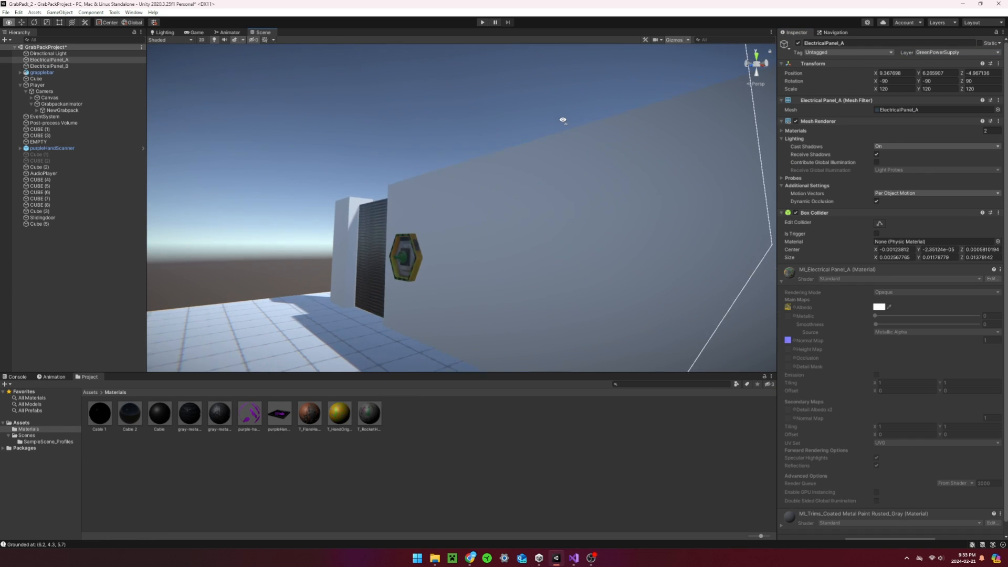
pyautogui.click(43, 59)
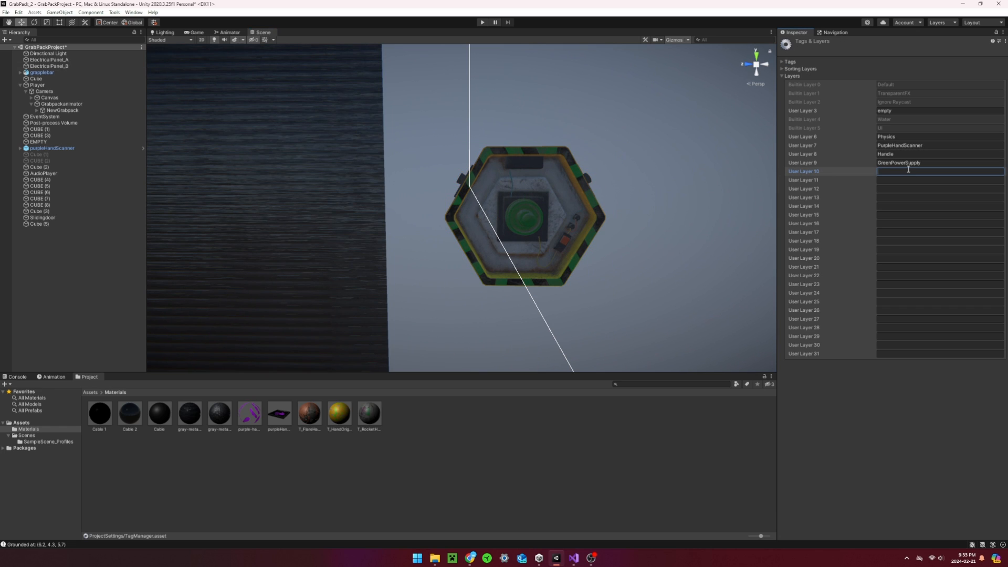
pyautogui.write('GreenPo')
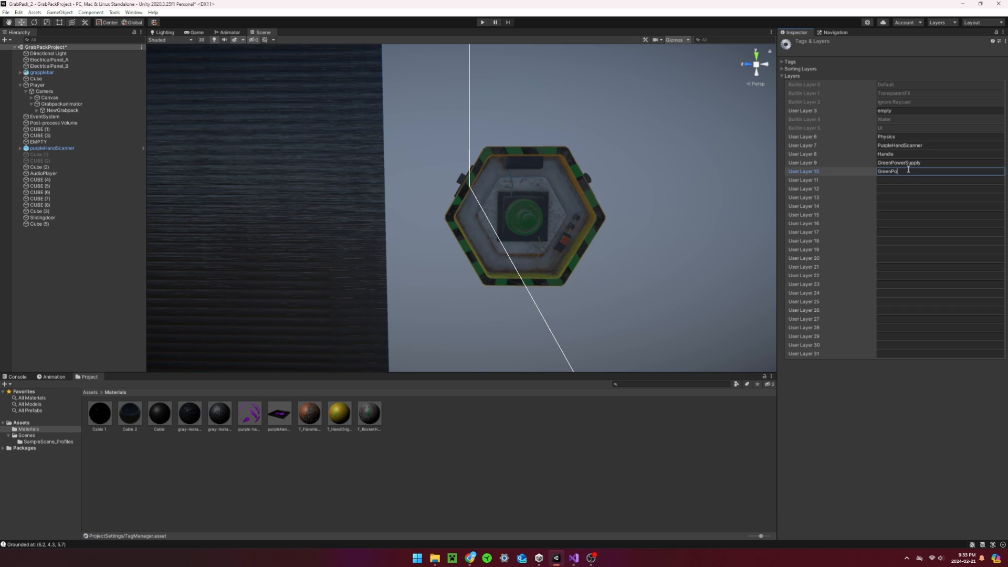
pyautogui.write('werReciever')
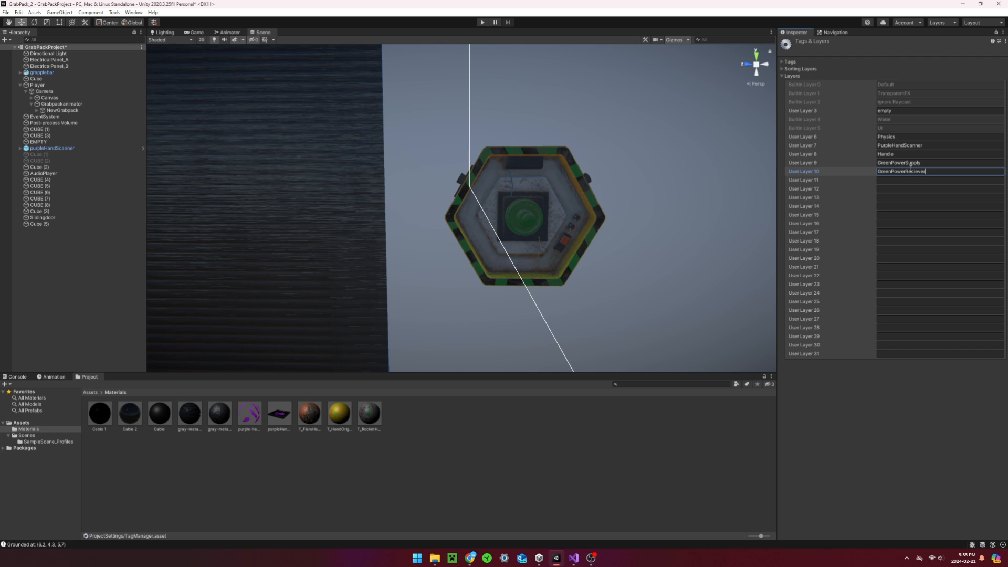
pyautogui.click(42, 60)
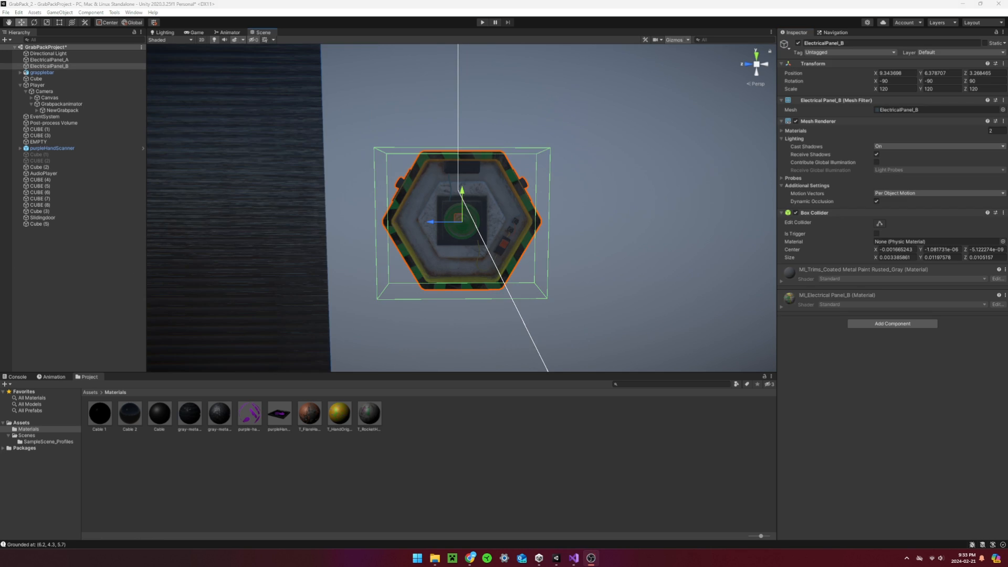
pyautogui.click(932, 53)
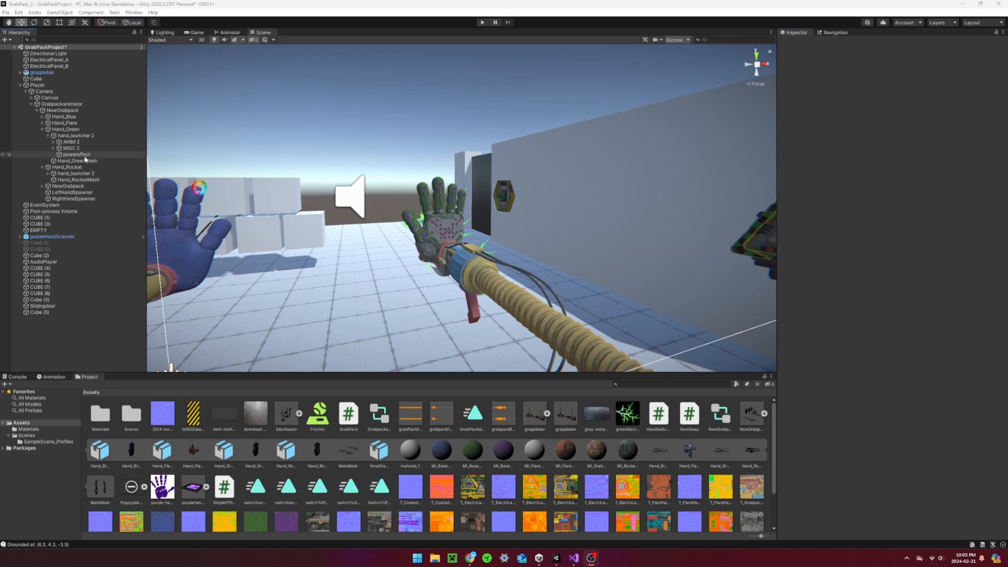
# Step: Preview the green hand's spark in Game view and inspect the powereffect Particle System
pyautogui.click(195, 32)
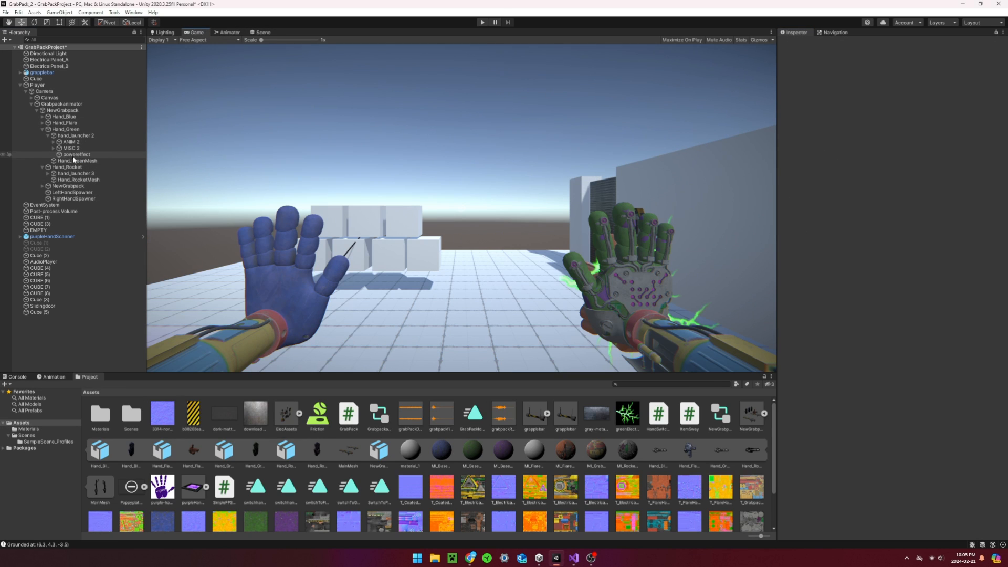
pyautogui.click(63, 154)
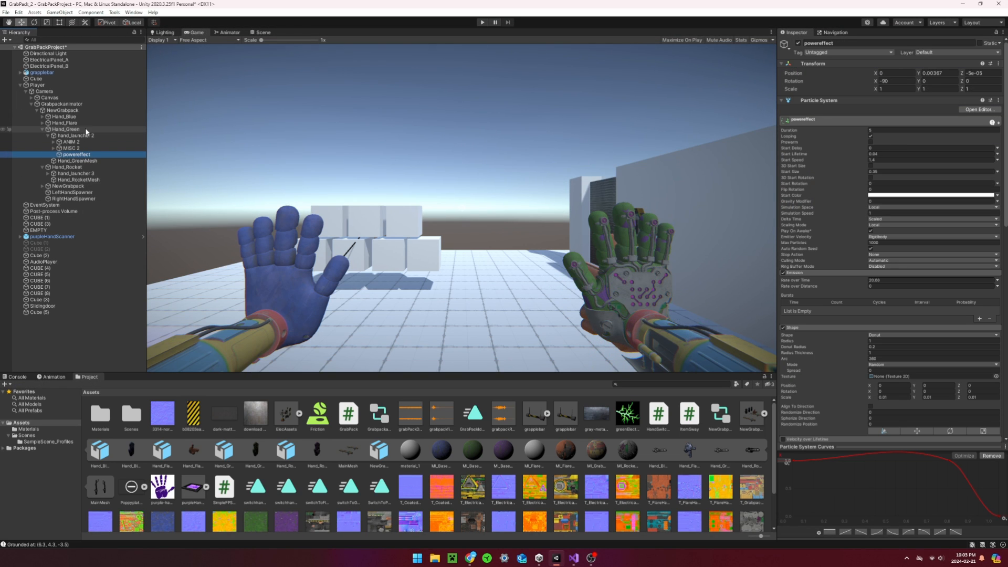
pyautogui.click(262, 32)
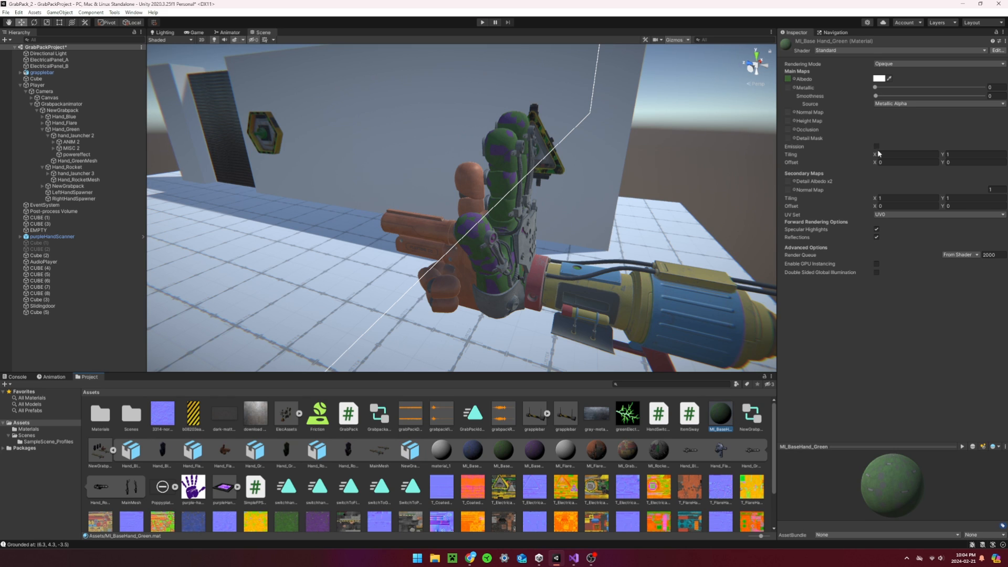
# Step: Enable Emission on ML_BaseHand_Green with a green HDR colour
pyautogui.click(876, 147)
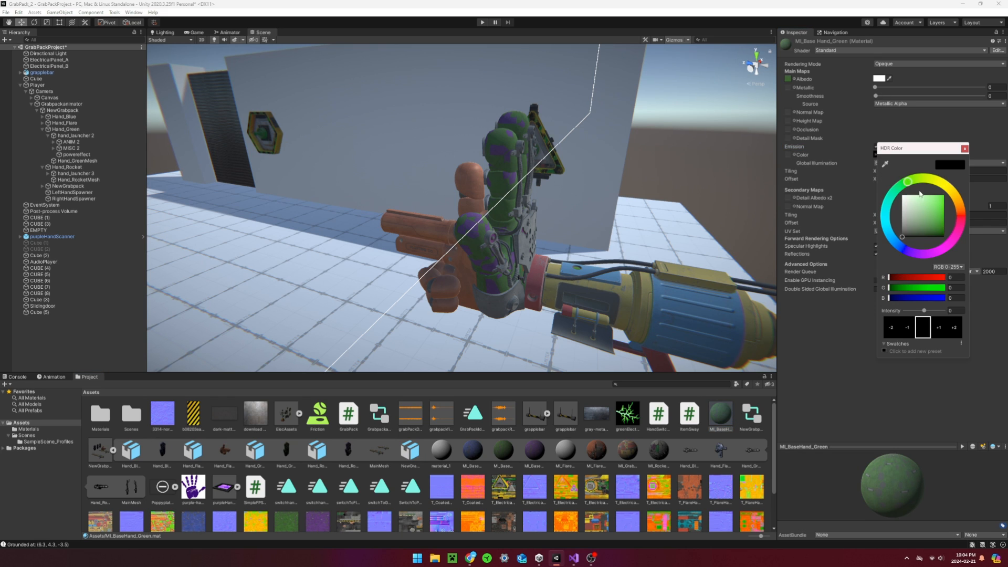
pyautogui.click(944, 234)
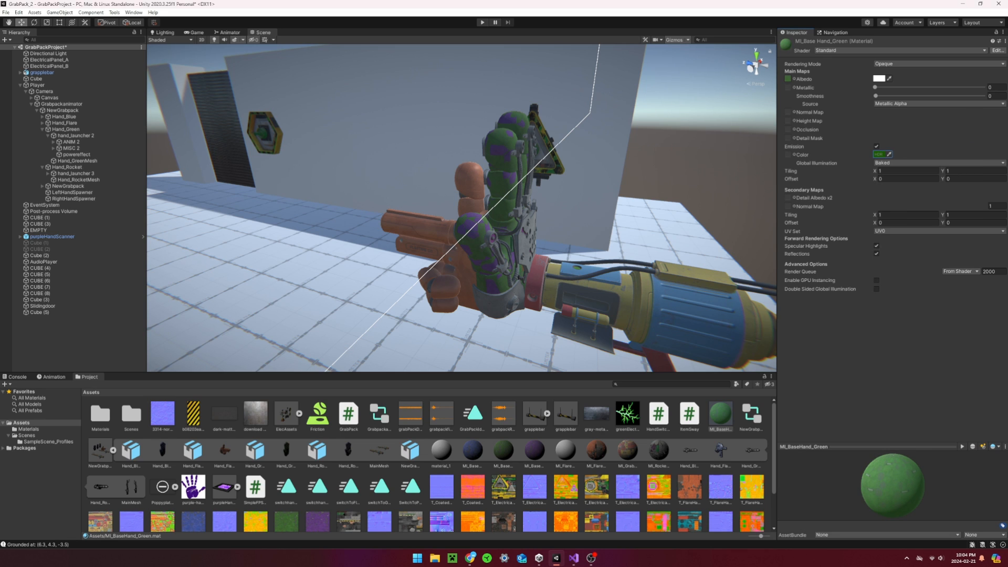
# Step: Add a Point Light under hand_launcher 2 and adjust its Light component settings
pyautogui.click(69, 135)
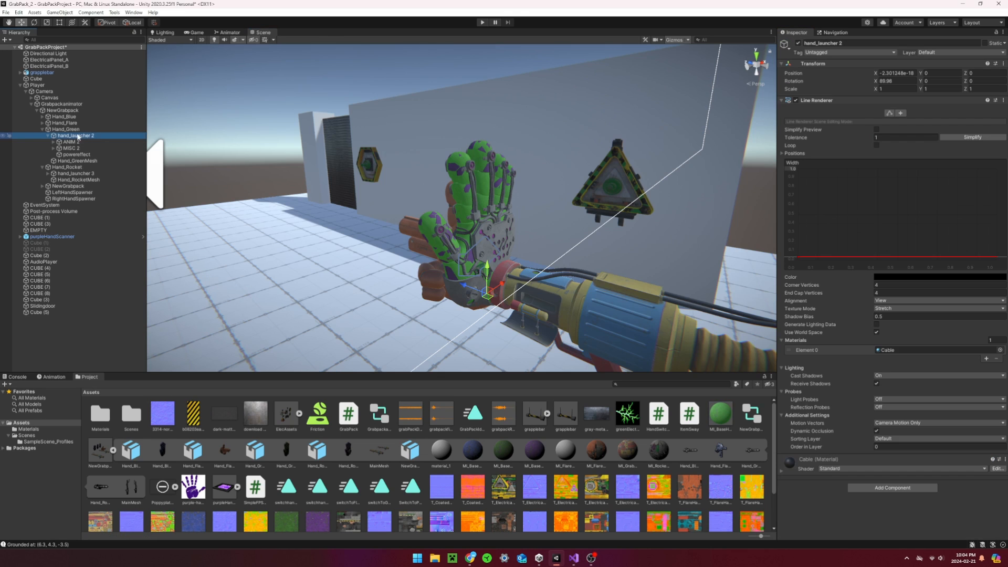
pyautogui.rightClick(65, 135)
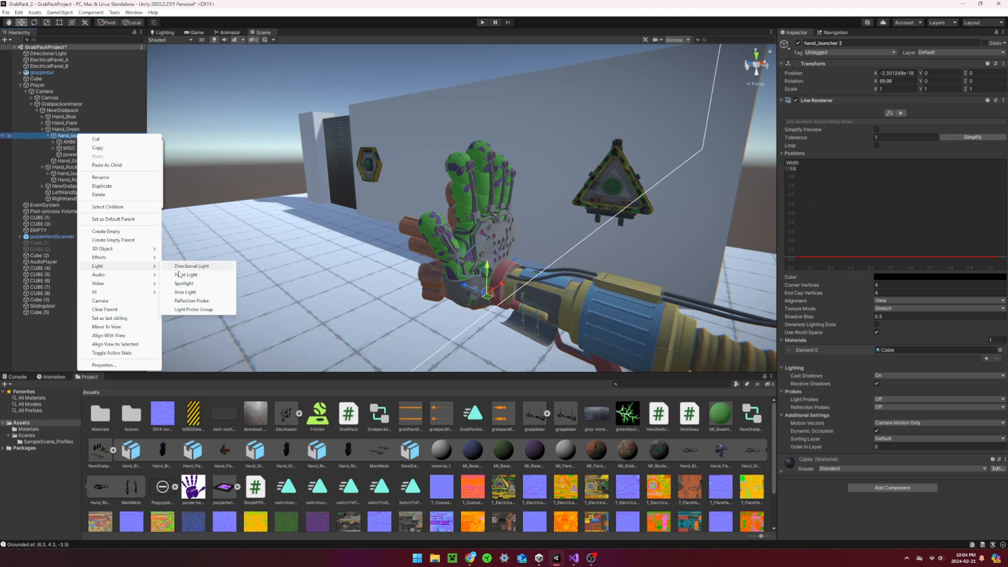
pyautogui.click(186, 275)
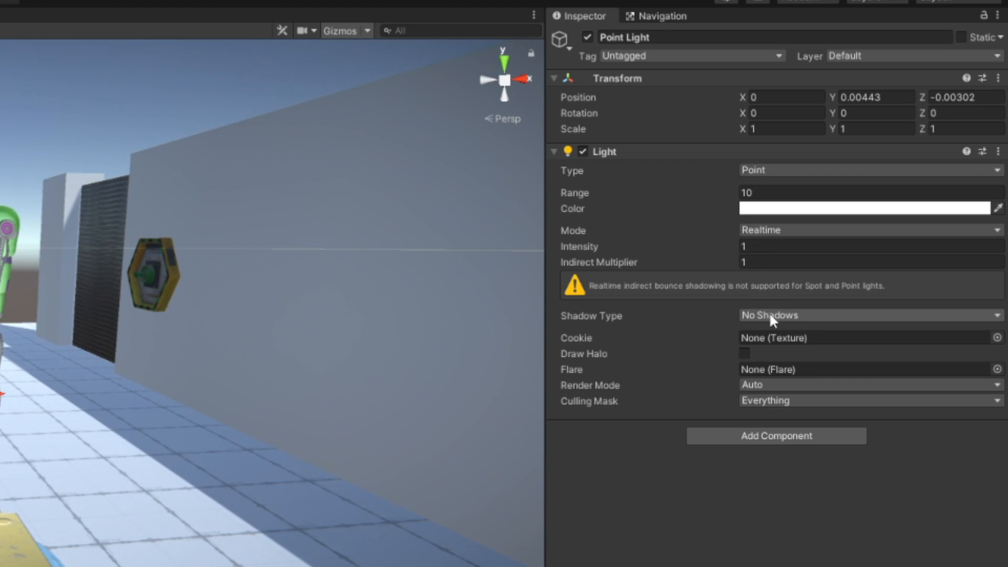
pyautogui.click(864, 205)
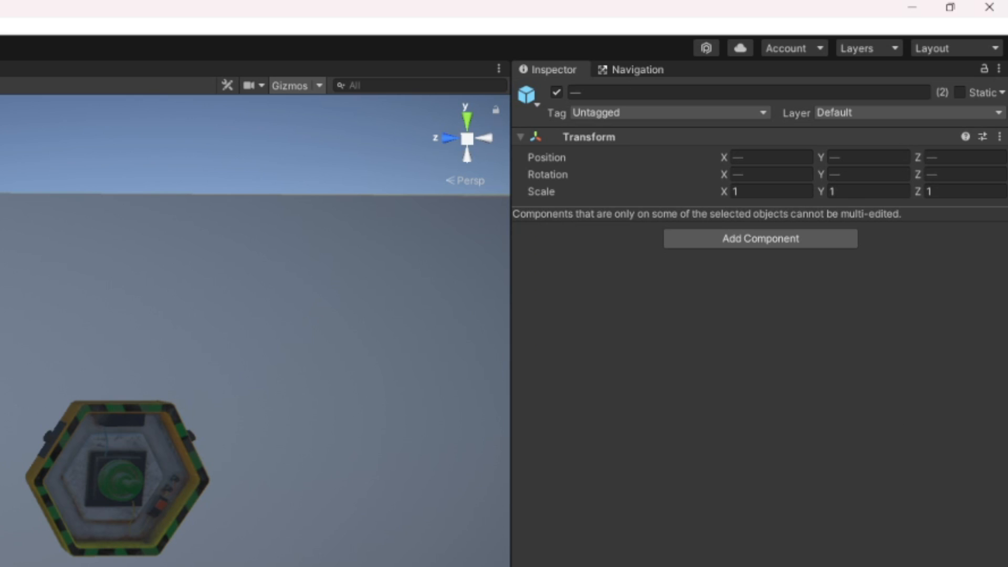
pyautogui.click(556, 92)
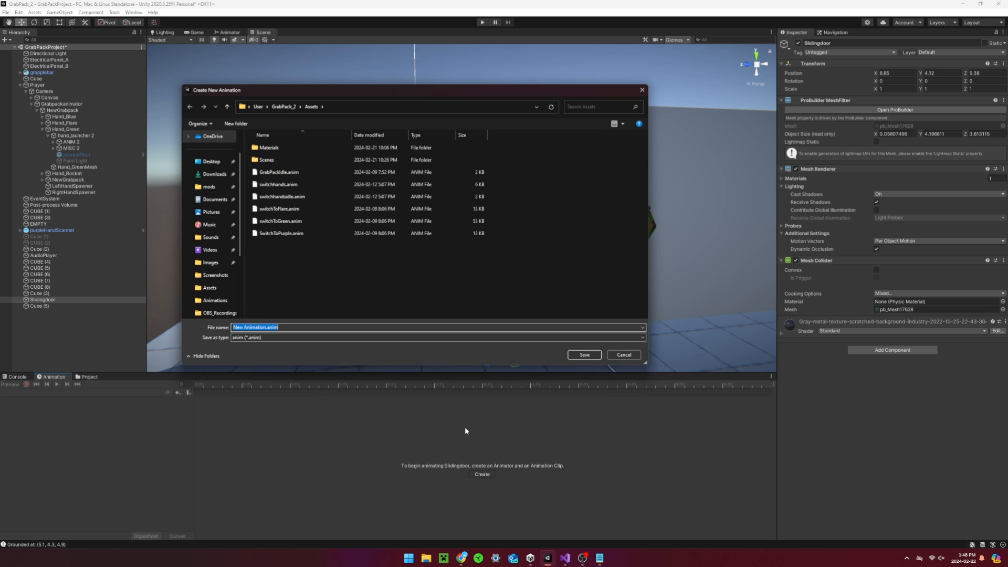
# Step: Save Slidingdoor's new animation clip as DoorOpen
pyautogui.write('DoorOpen')
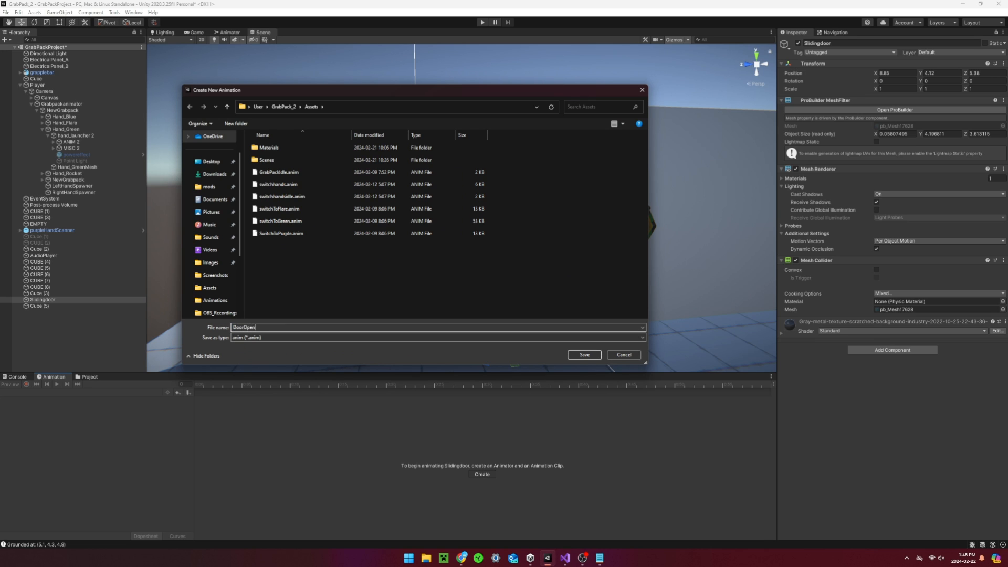
pyautogui.click(585, 354)
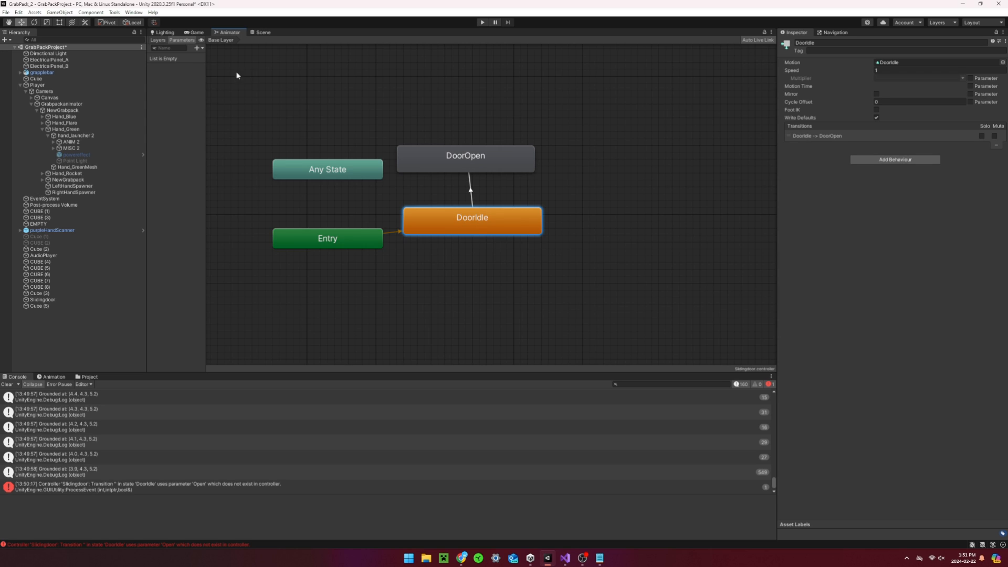
# Step: Add an Open trigger parameter and make it the DoorIdle-to-DoorOpen transition condition
pyautogui.click(198, 47)
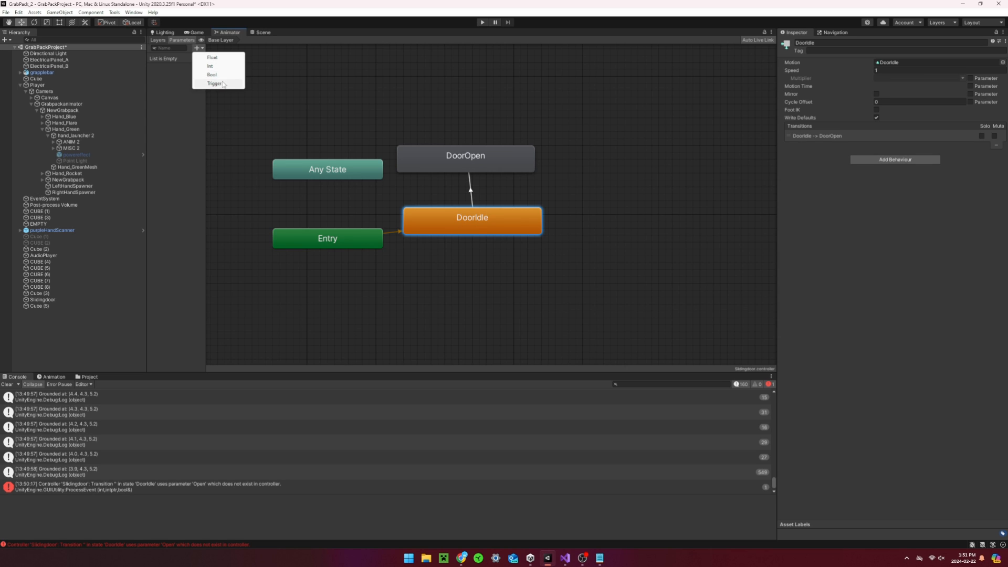
pyautogui.click(215, 83)
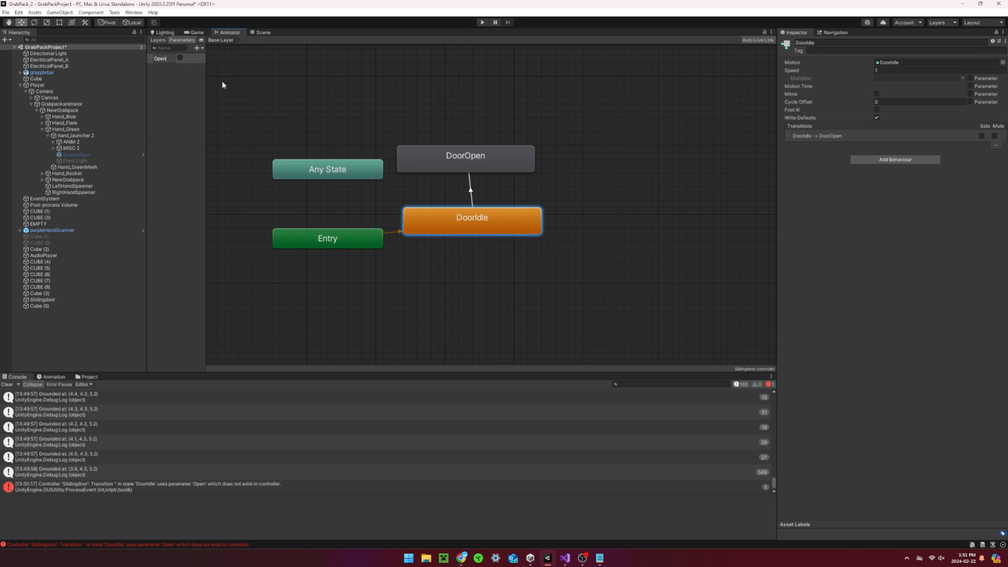
pyautogui.click(469, 190)
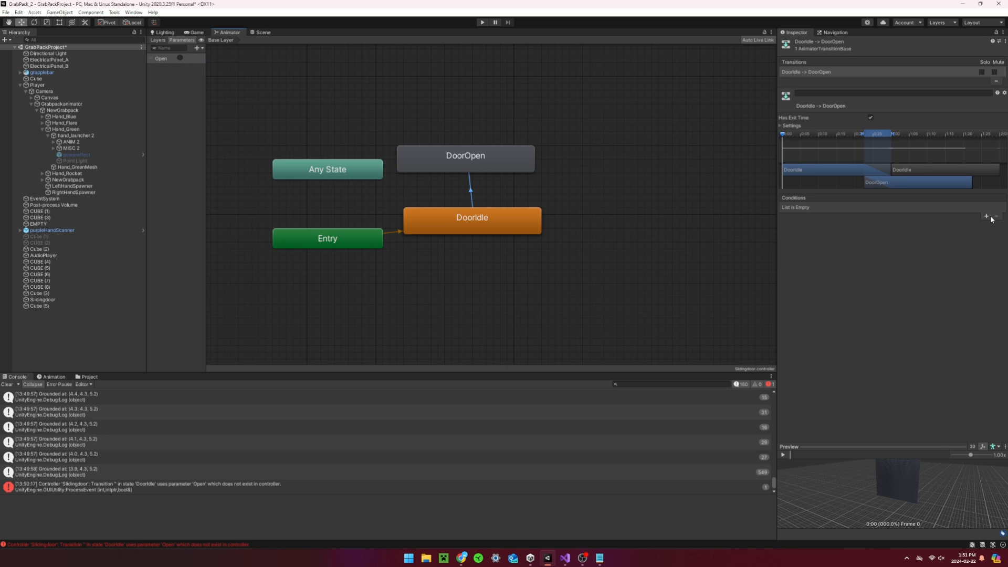
pyautogui.click(466, 159)
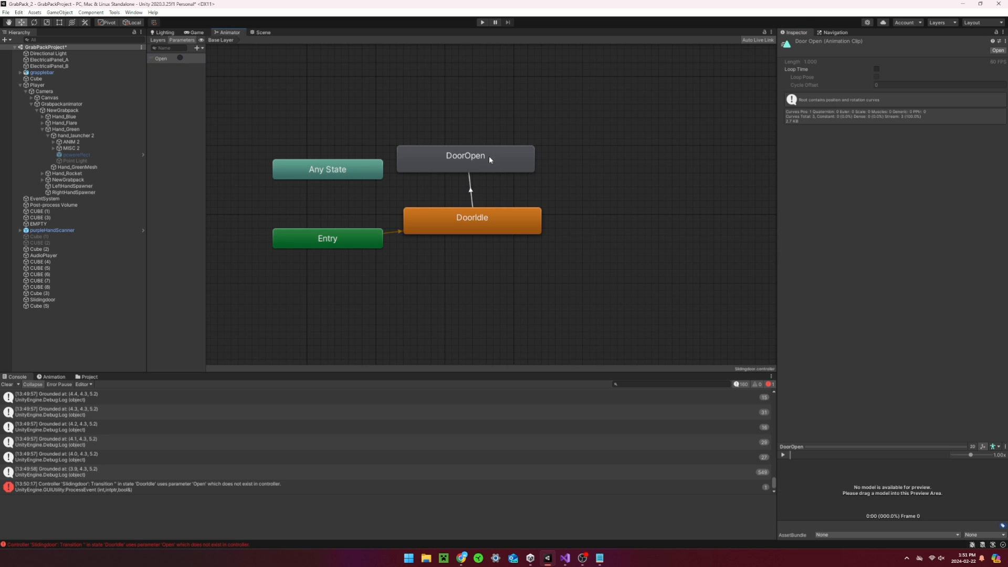
pyautogui.moveTo(514, 179)
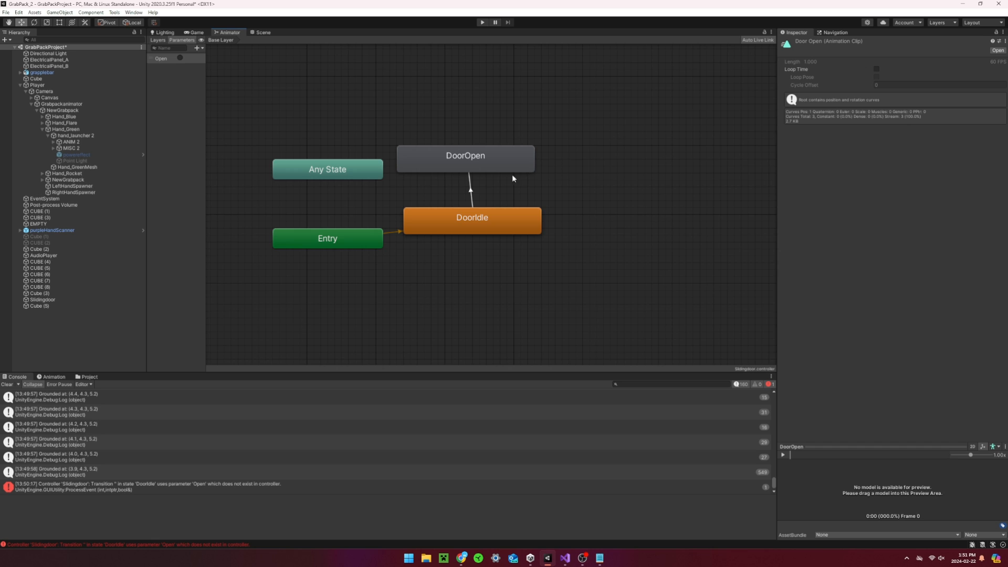
pyautogui.click(470, 193)
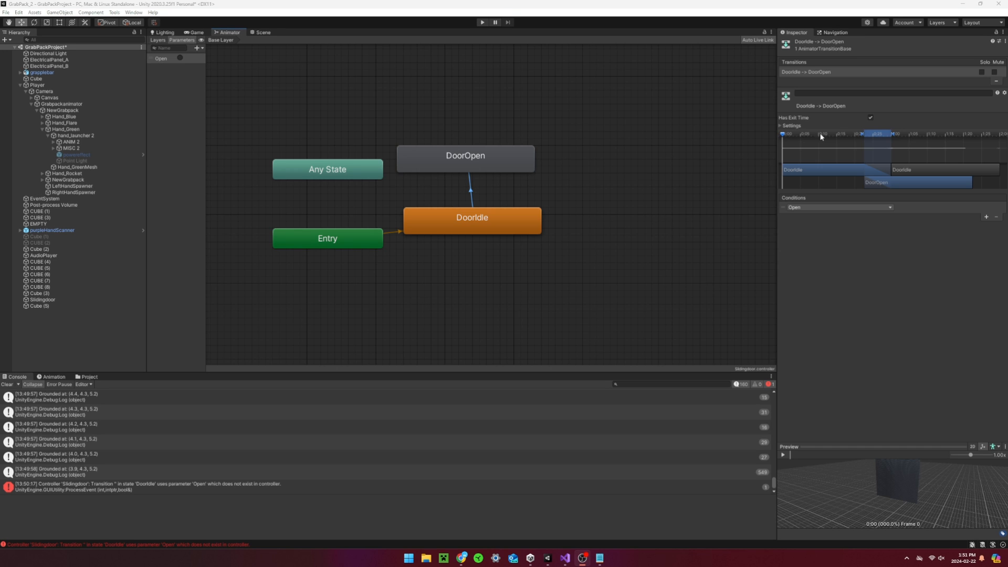
pyautogui.click(870, 118)
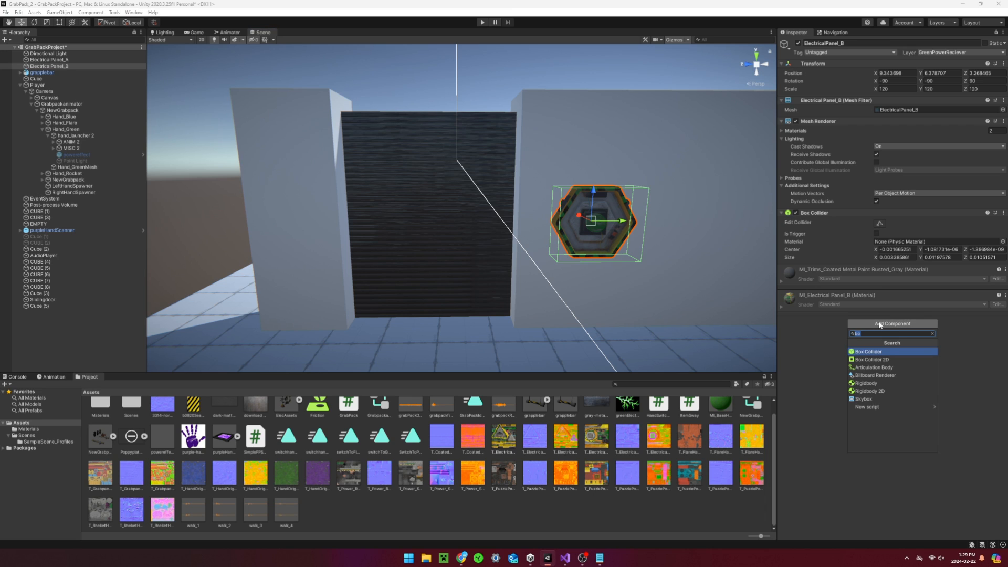
# Step: Create a GreenPower script on ElectricalPanel_B and open it for editing
pyautogui.write('GreenPow')
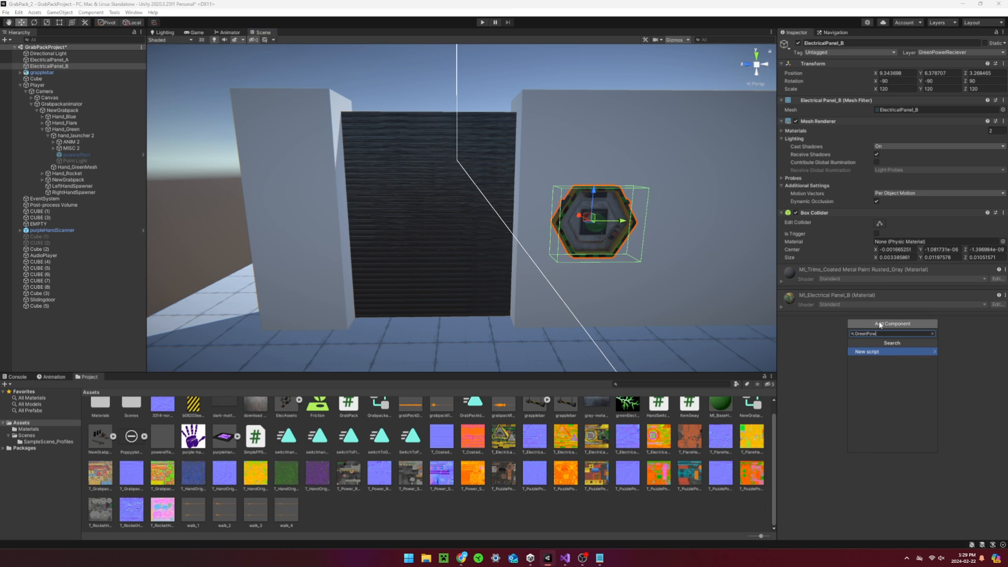
pyautogui.click(866, 351)
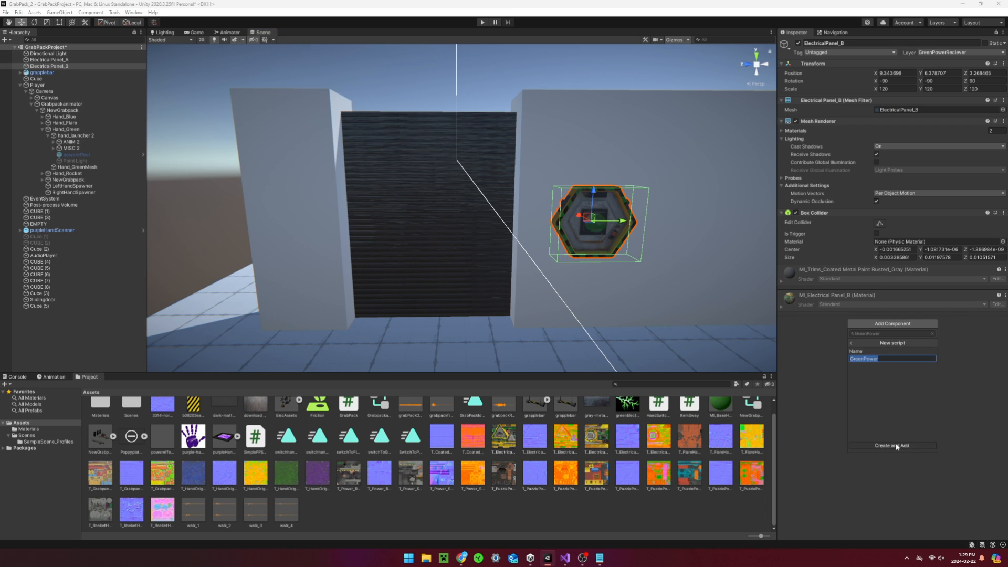
pyautogui.click(892, 446)
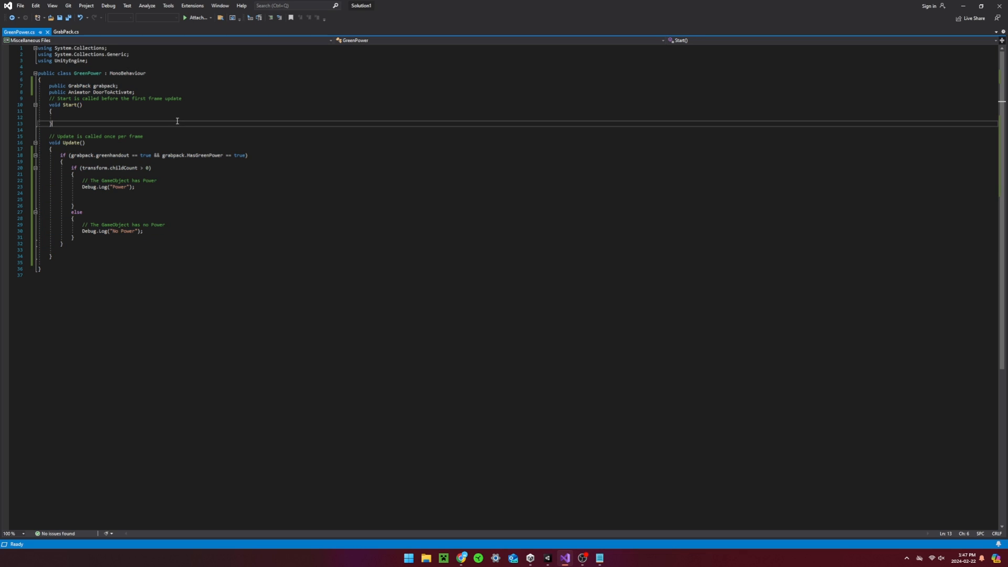
pyautogui.moveTo(208, 308)
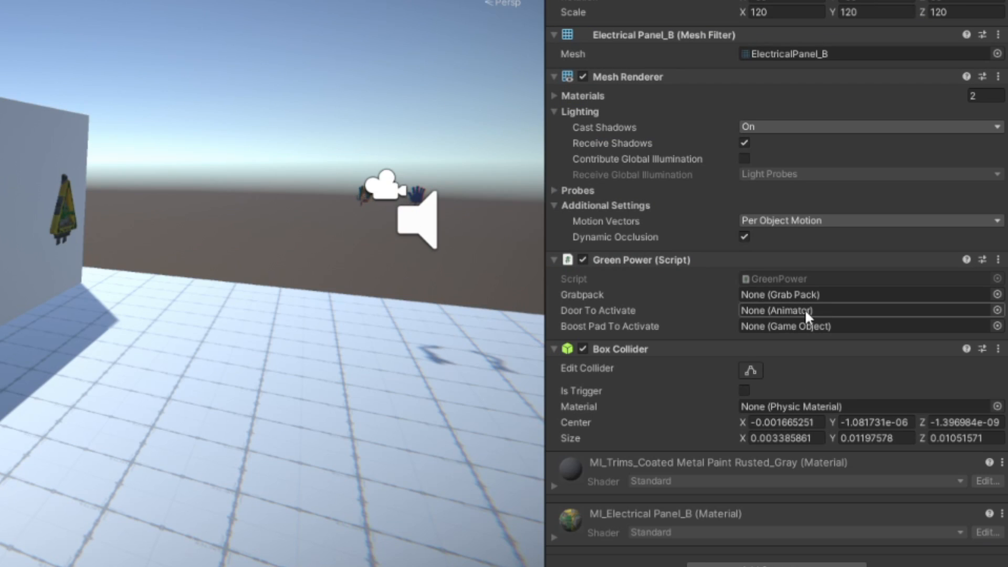
# Step: Set GreenPower's Grabpack to NewGrabpack and Door To Activate to Slidingdoor
pyautogui.click(994, 292)
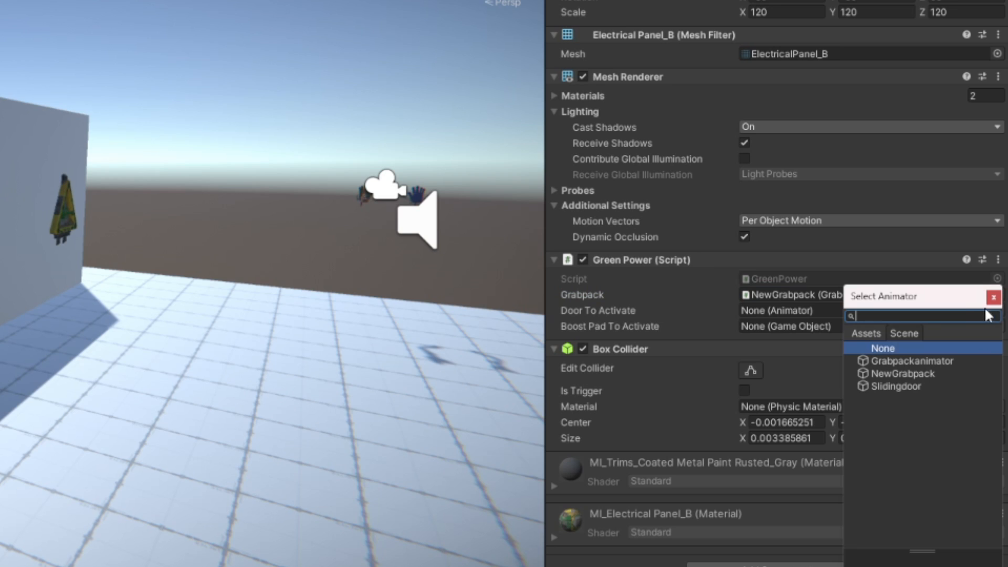
pyautogui.click(899, 387)
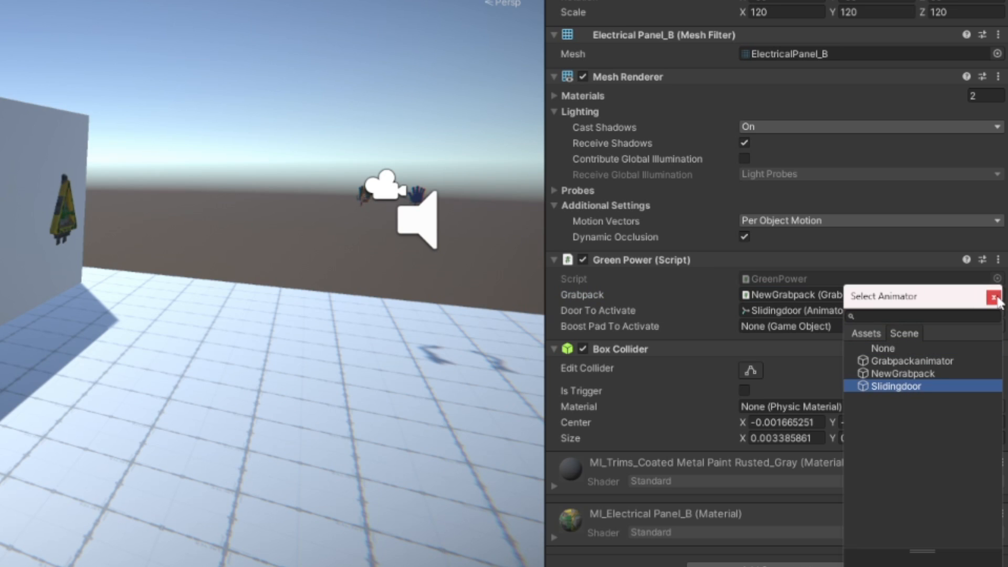
pyautogui.click(900, 385)
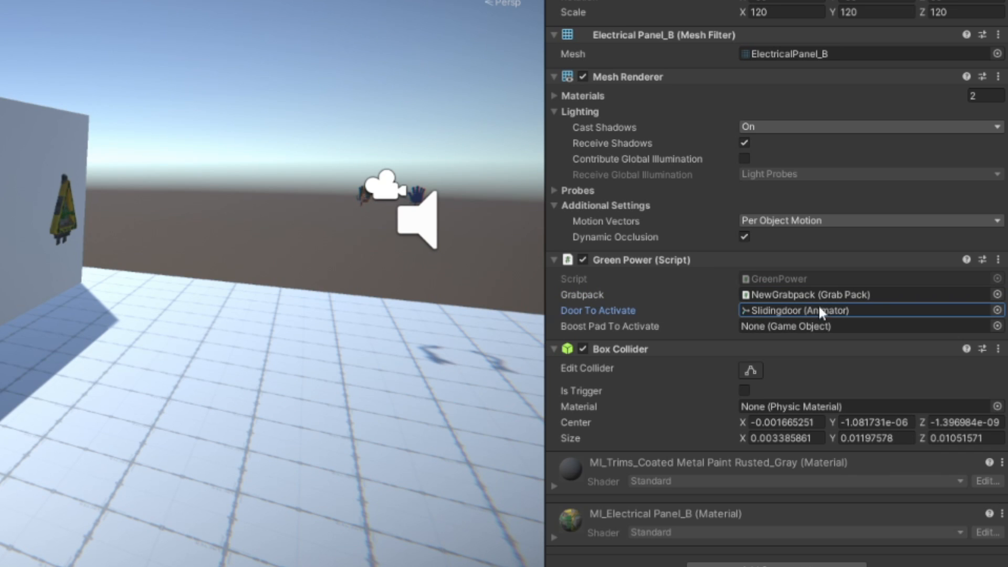
pyautogui.moveTo(784, 354)
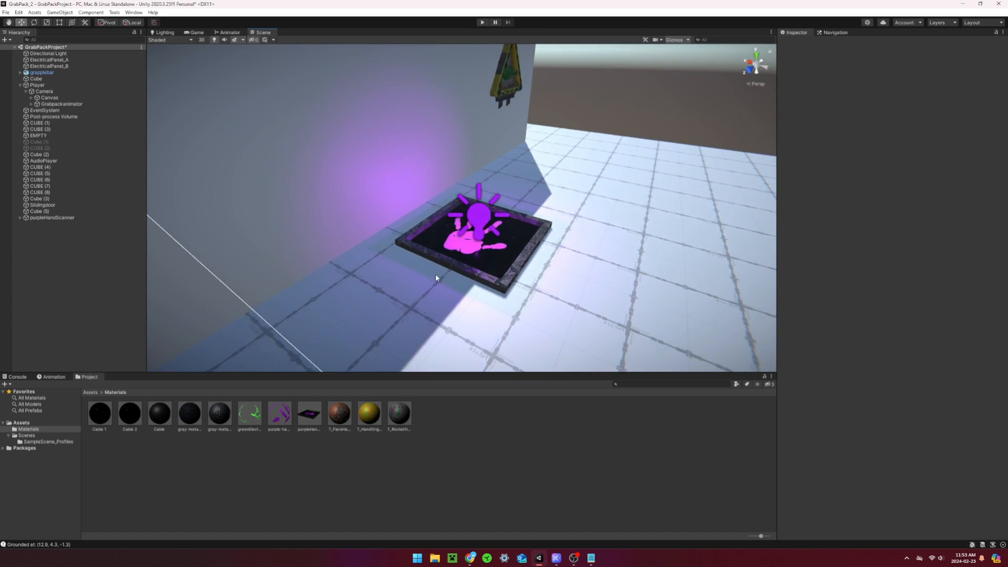
# Step: Duplicate purpleHandScanner and change the copy's layer for this object only
pyautogui.click(52, 224)
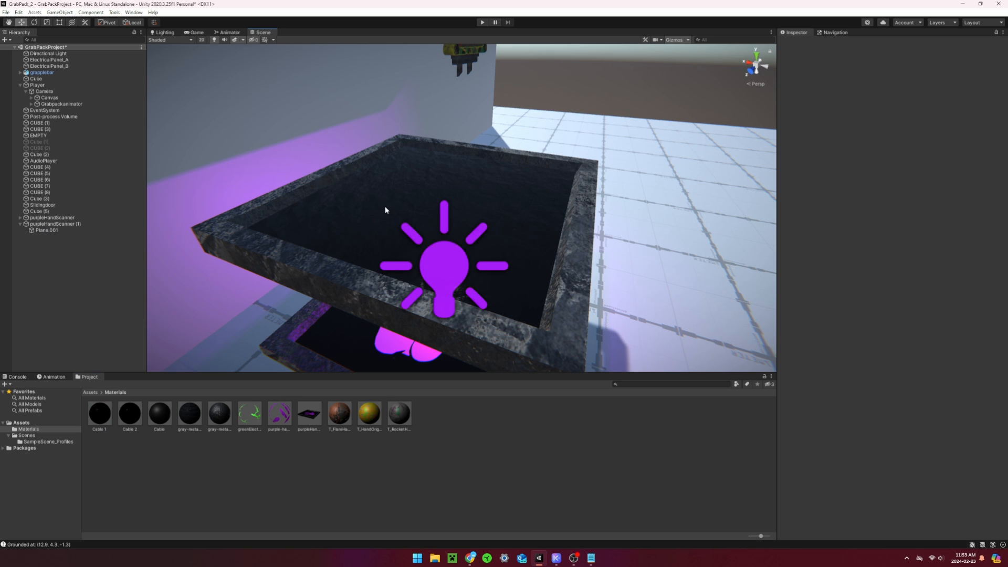
pyautogui.click(53, 224)
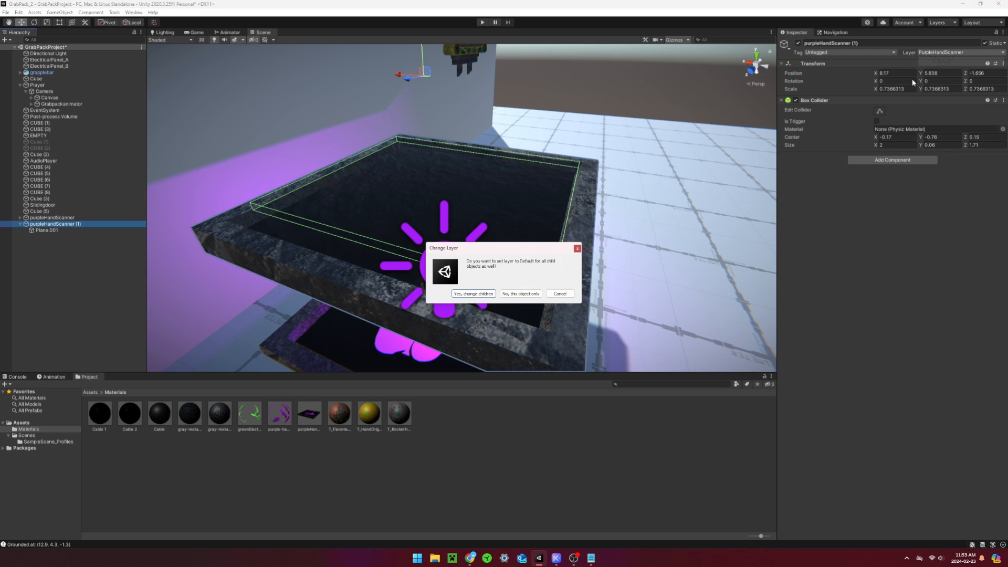
pyautogui.click(473, 294)
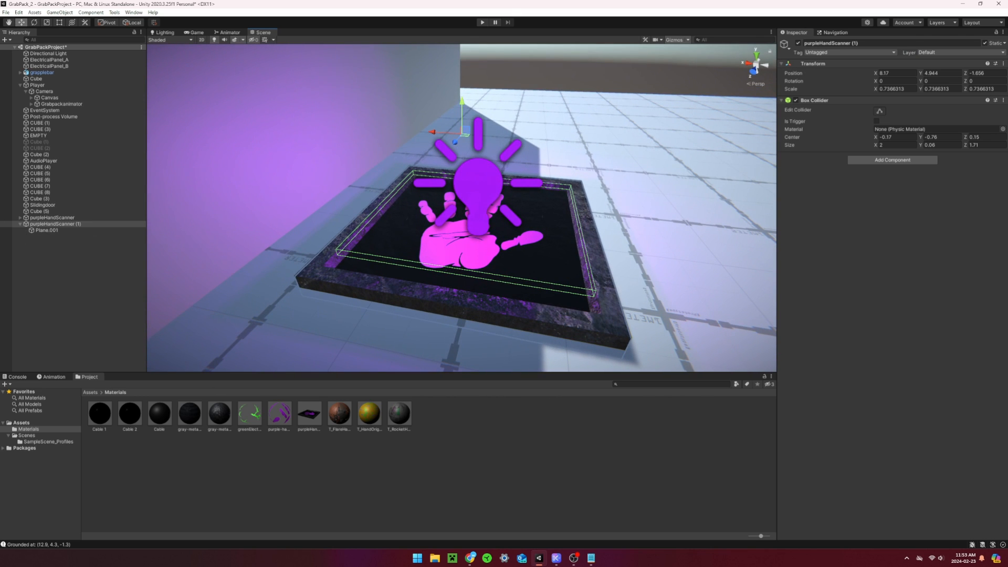
# Step: Remove the hand plane from the copy and disable the original scanner
pyautogui.click(50, 218)
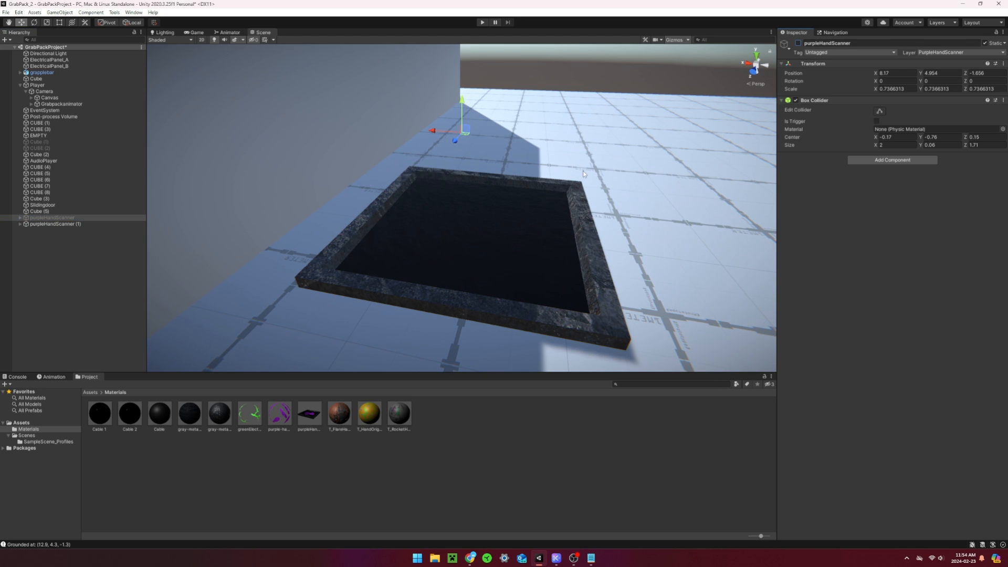
pyautogui.click(42, 64)
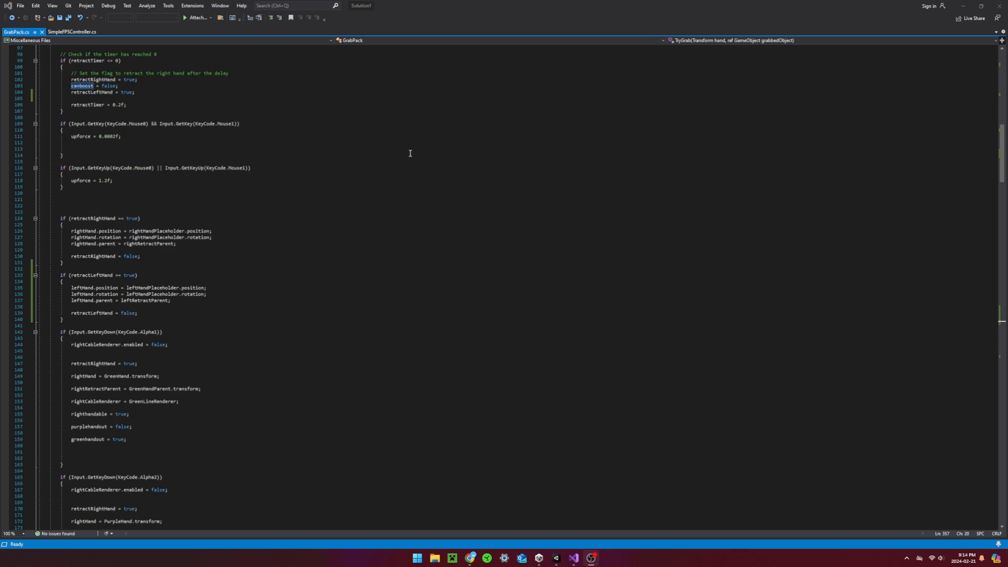
pyautogui.scroll(-3)
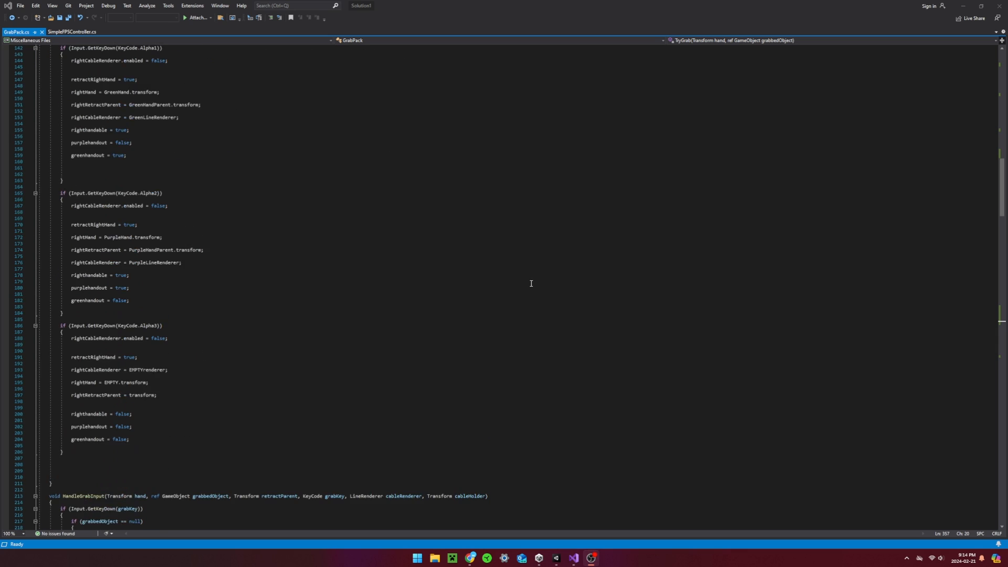
pyautogui.scroll(-3)
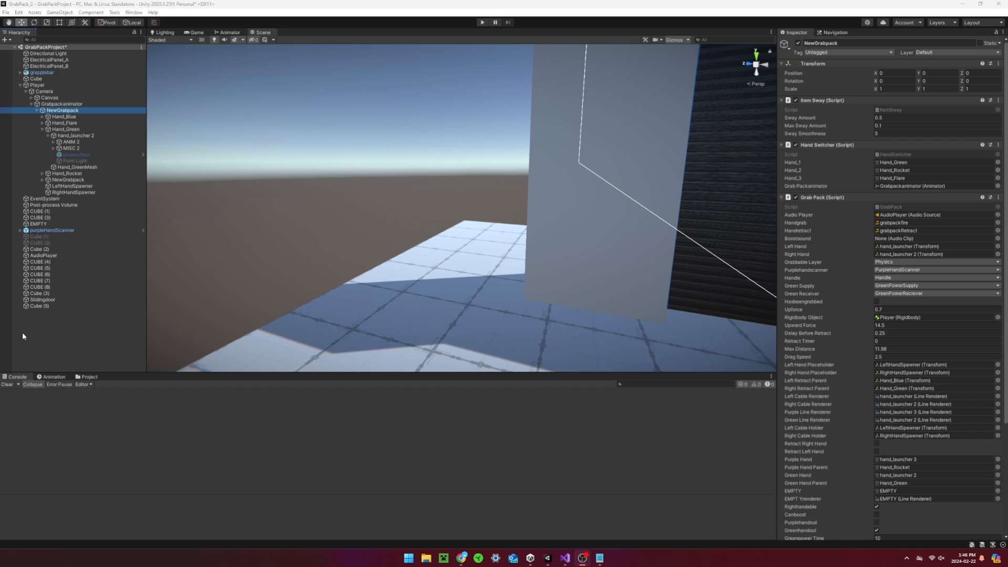
# Step: Inspect NewGrabpack's Green Power Light, Green Glow and Normalgreen material assignments
pyautogui.scroll(-3)
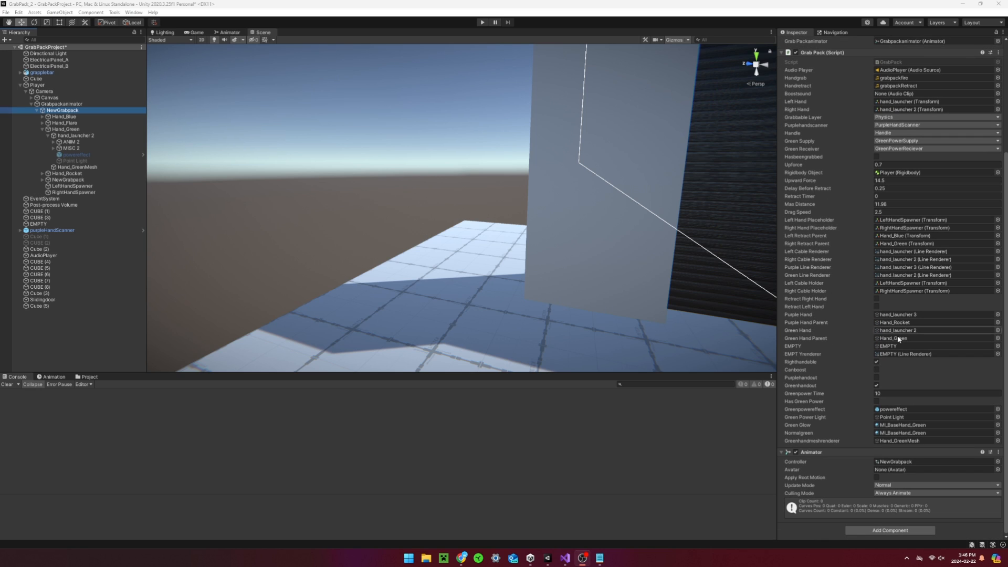
pyautogui.click(935, 409)
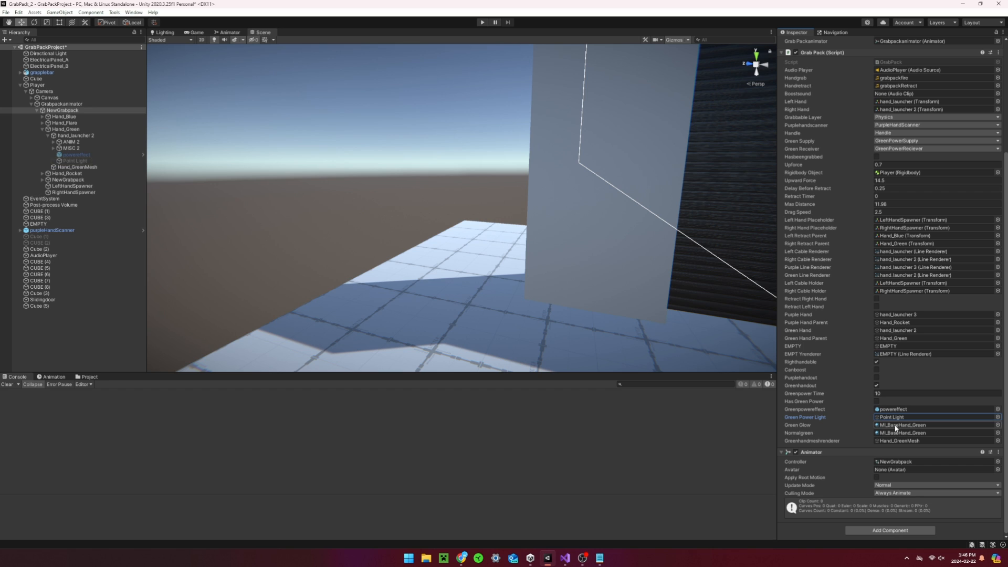
pyautogui.click(85, 376)
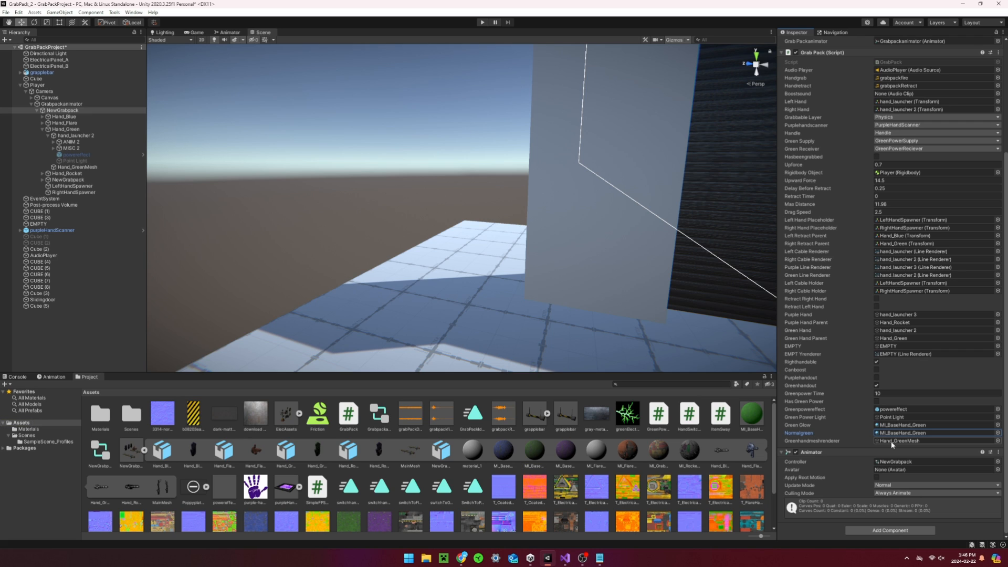
pyautogui.click(68, 167)
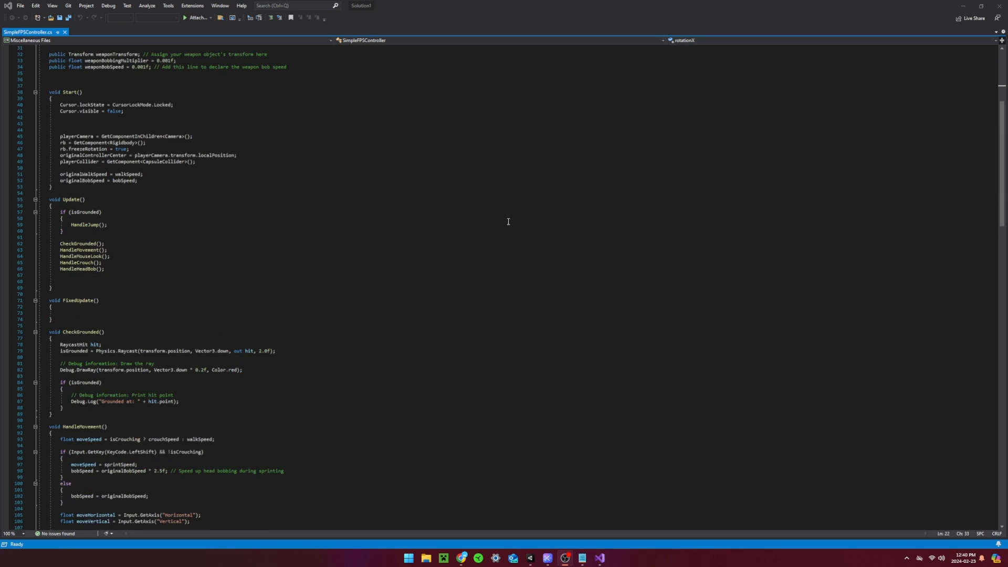
# Step: Scroll through SimpleFPSController's Start, Update and CheckGrounded code
pyautogui.scroll(-3)
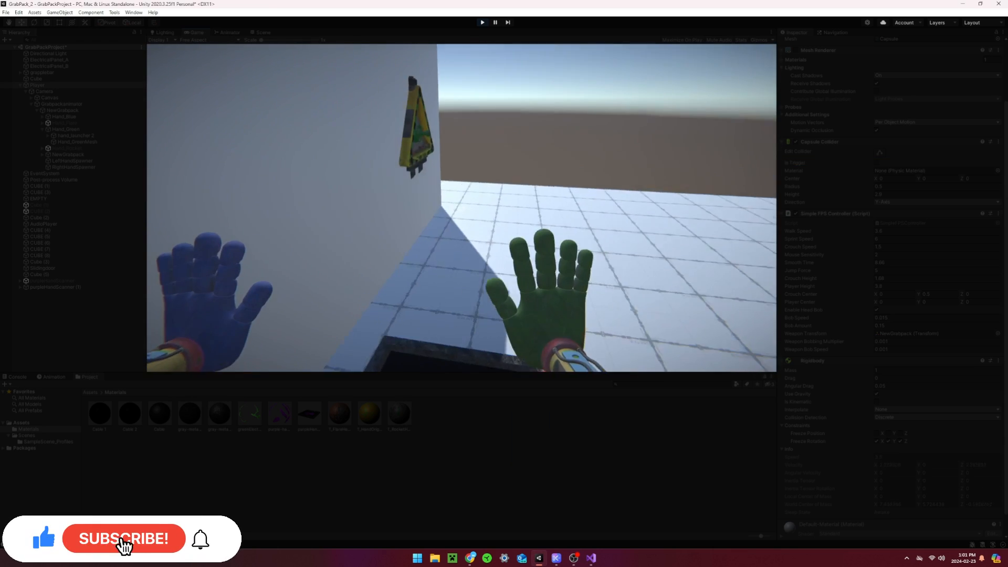
# Step: Stop the first-person play test after viewing the blue and green hands
pyautogui.click(124, 539)
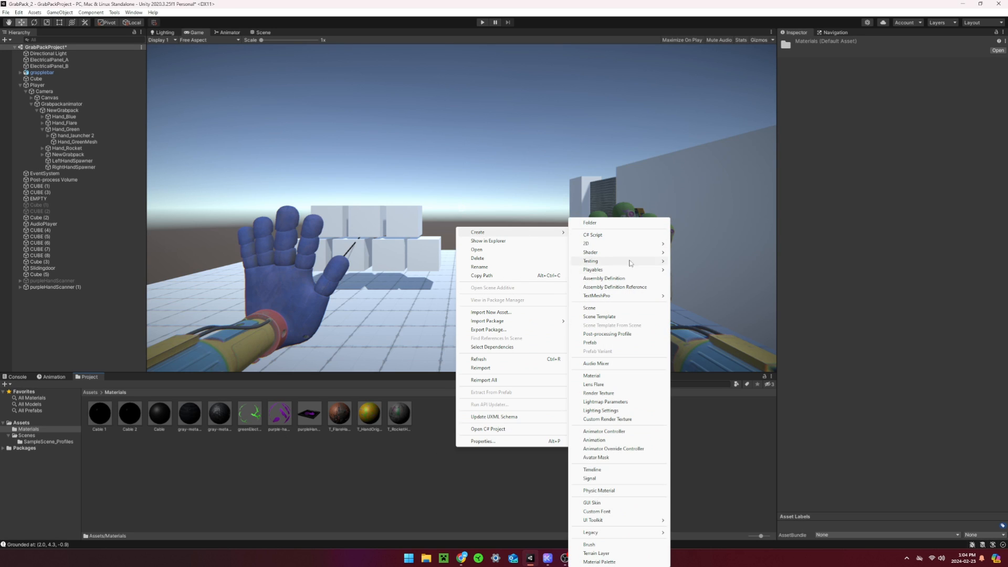
pyautogui.moveTo(599, 490)
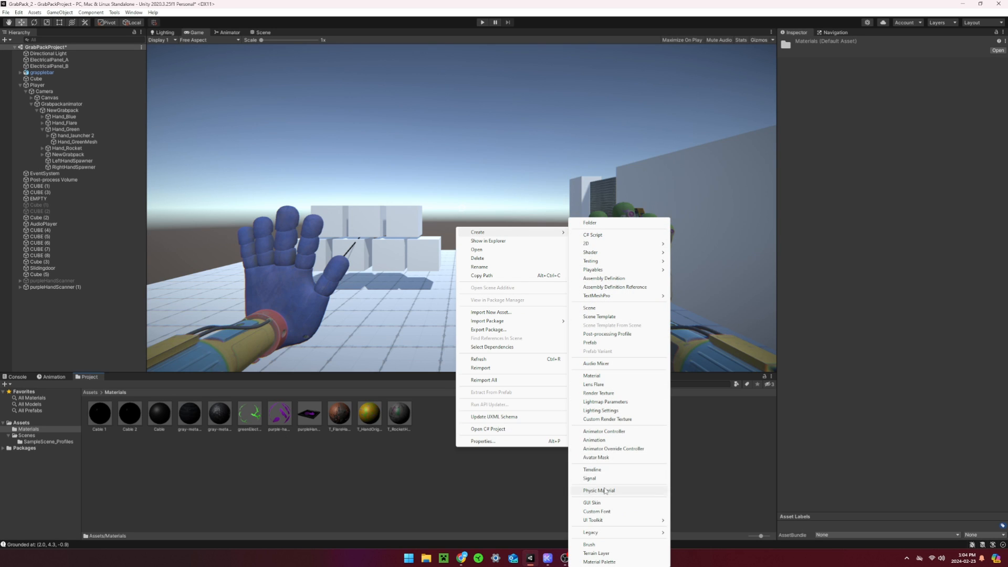
# Step: Create a NoFriction physic material with Dynamic and Static Friction set to 0
pyautogui.click(598, 490)
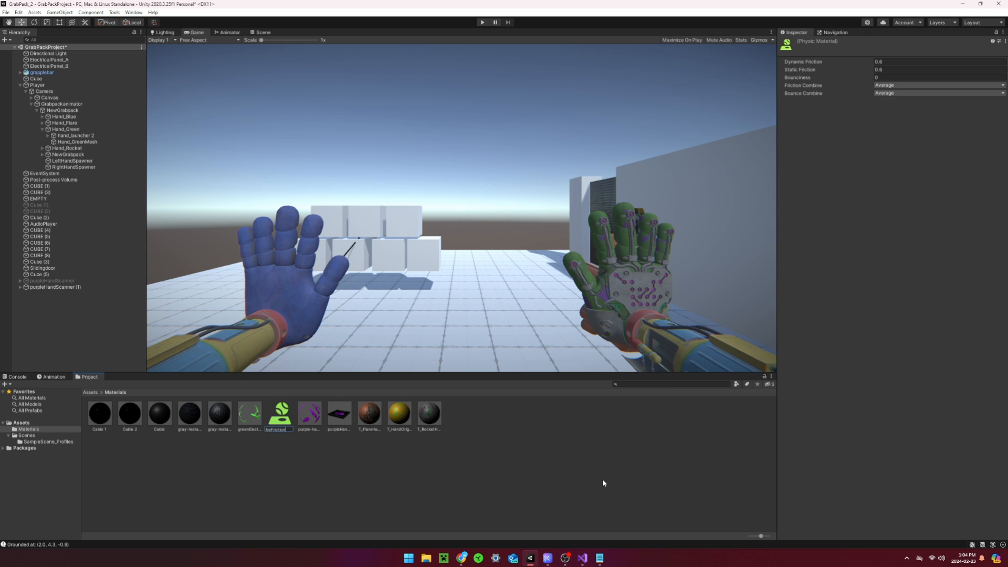
pyautogui.click(279, 414)
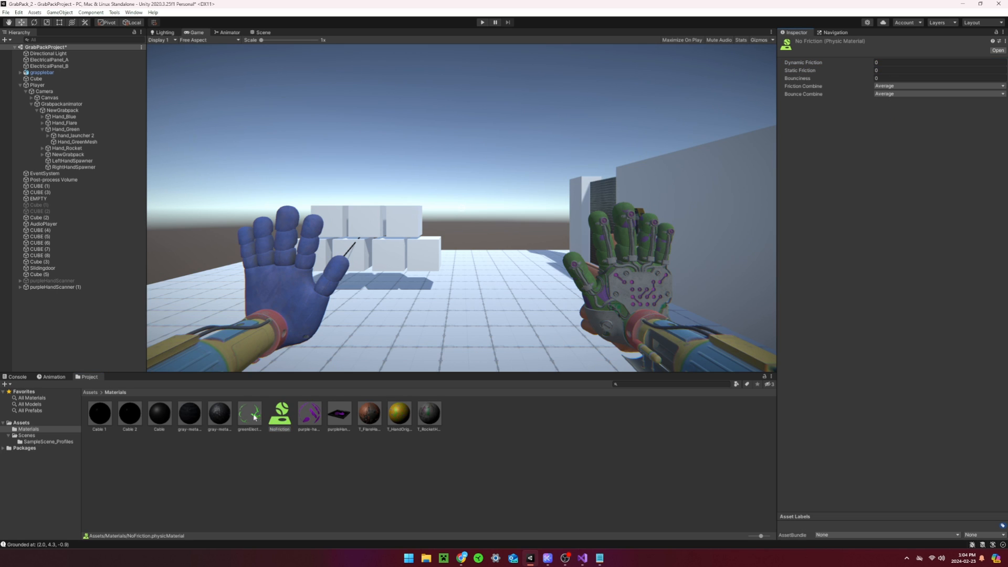
pyautogui.click(33, 84)
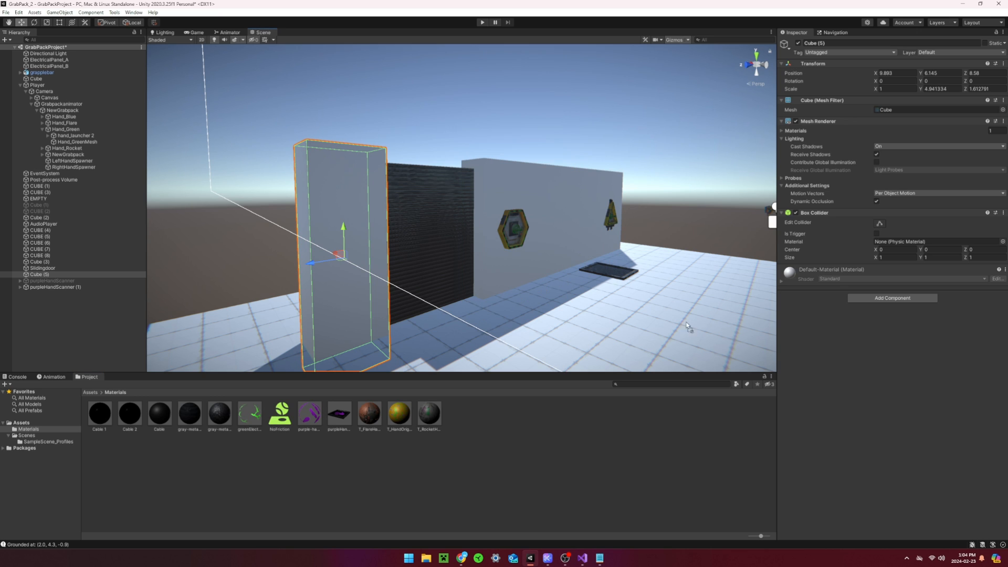
# Step: Assign NoFriction to the long wall's Box Collider material and start play mode
pyautogui.click(42, 268)
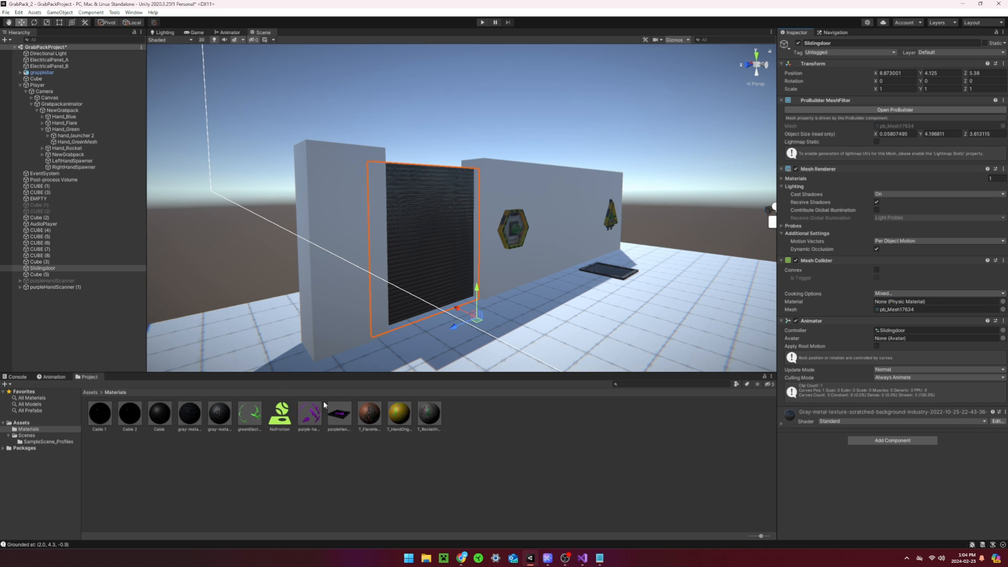
pyautogui.click(47, 98)
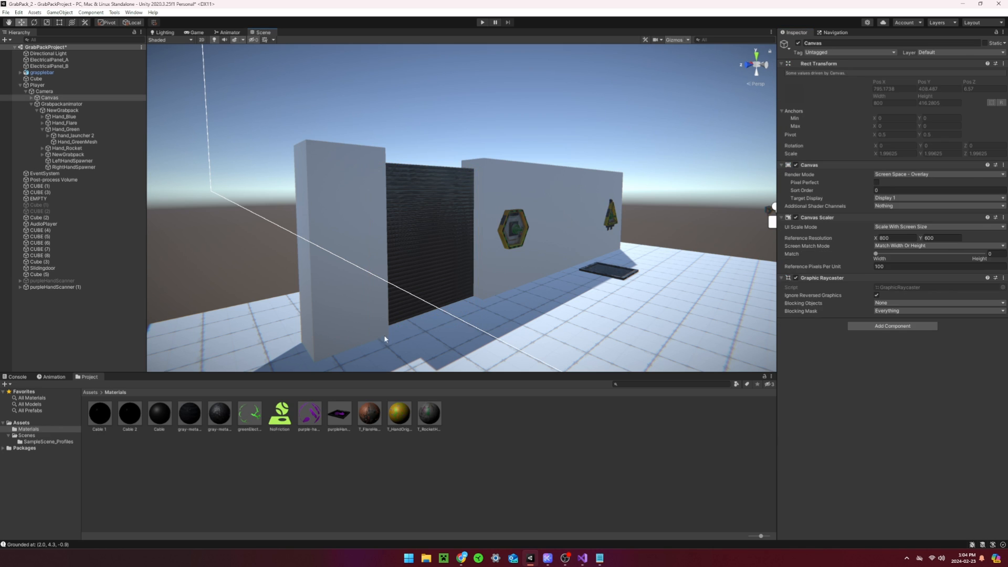
pyautogui.click(40, 262)
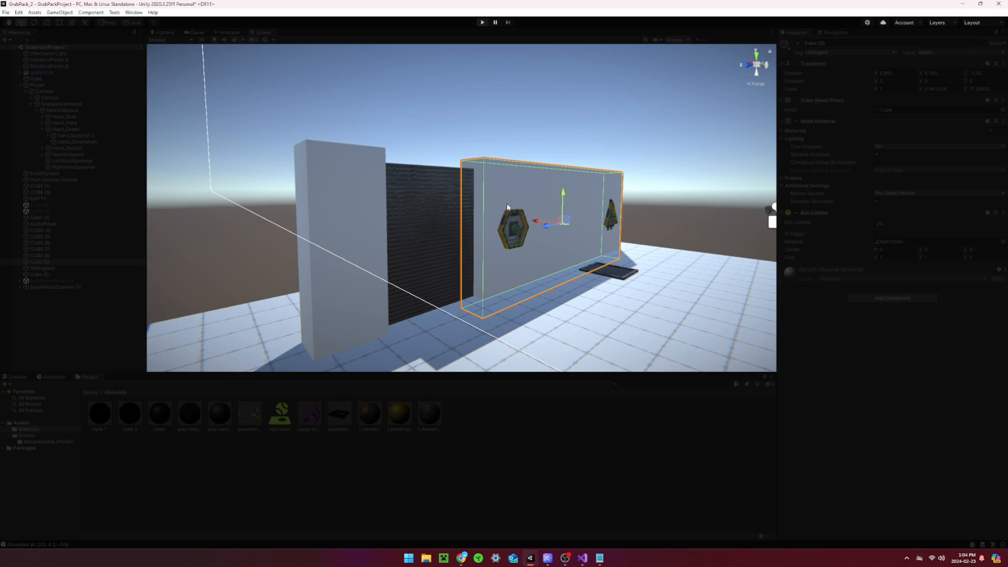
pyautogui.click(482, 22)
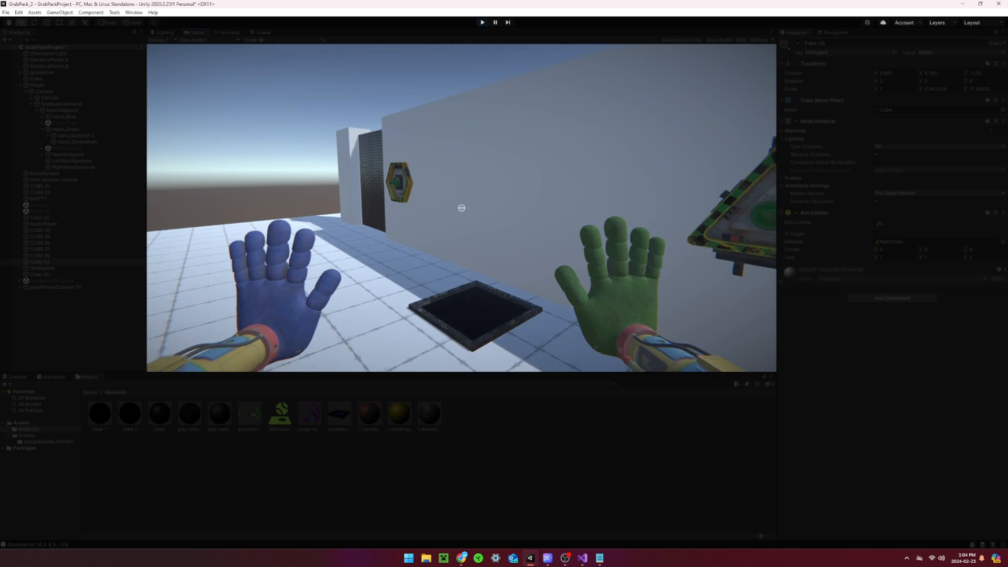